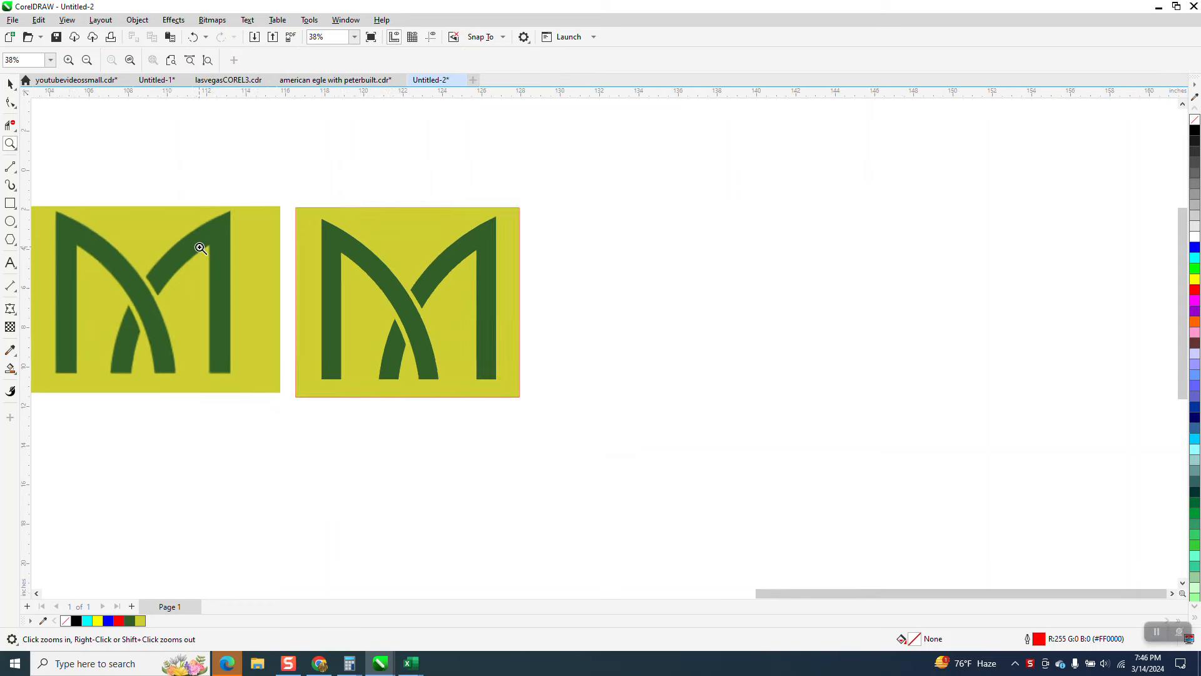
# - Draw a tall rectangle right of the M logos, set its width to 1.0 in, and restretch its height
pyautogui.click(200, 248)
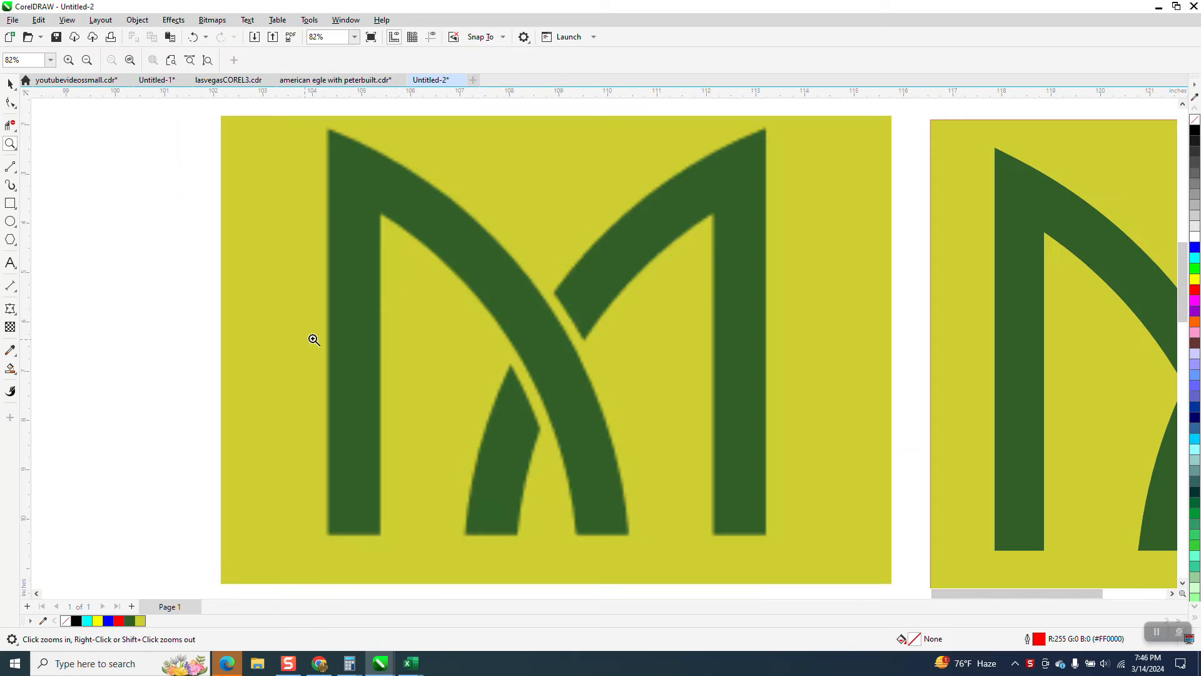
pyautogui.click(313, 339)
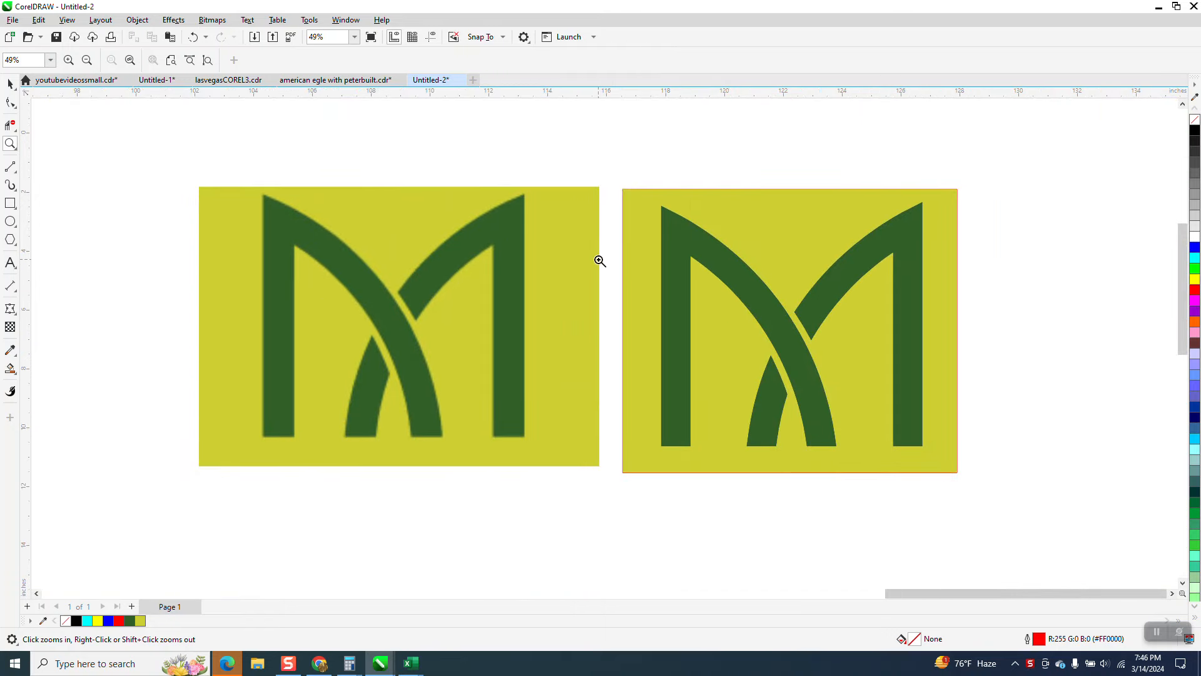
pyautogui.click(599, 260)
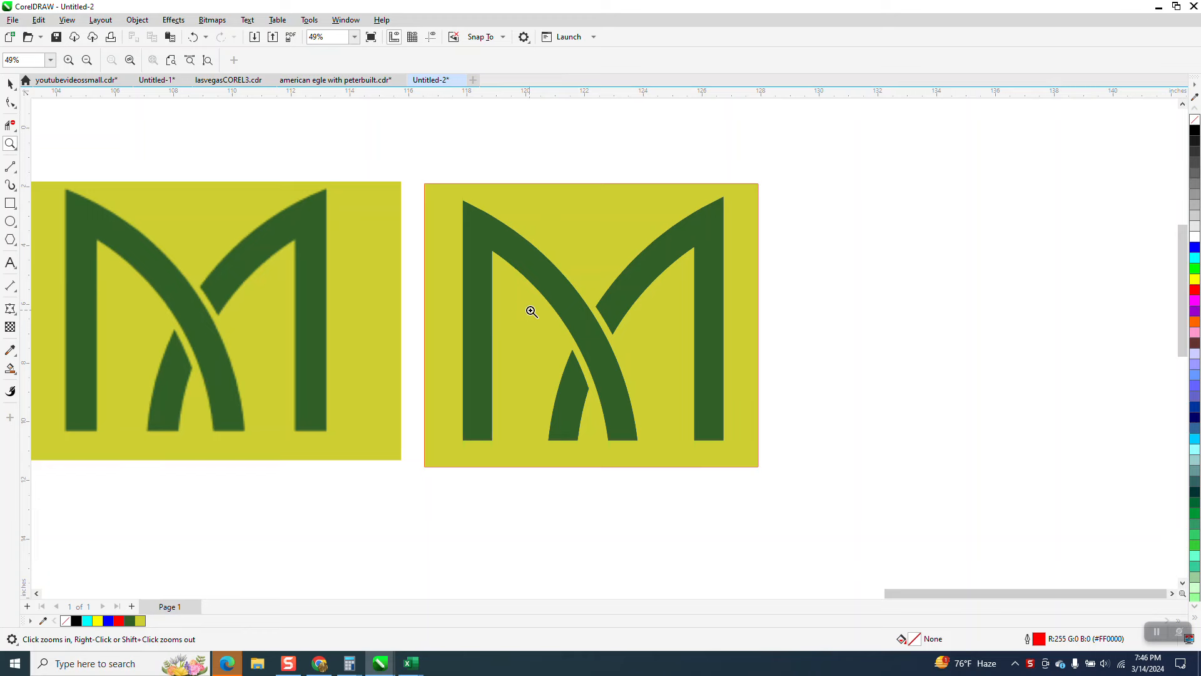
pyautogui.rightClick(527, 311)
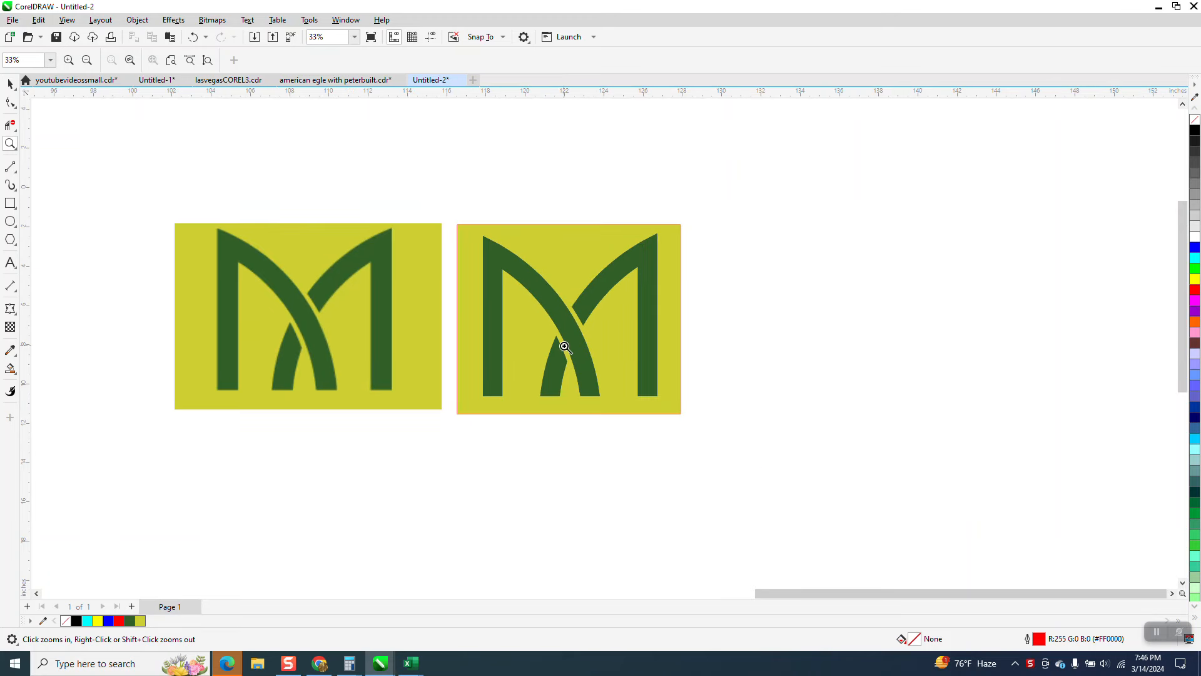
pyautogui.rightClick(564, 347)
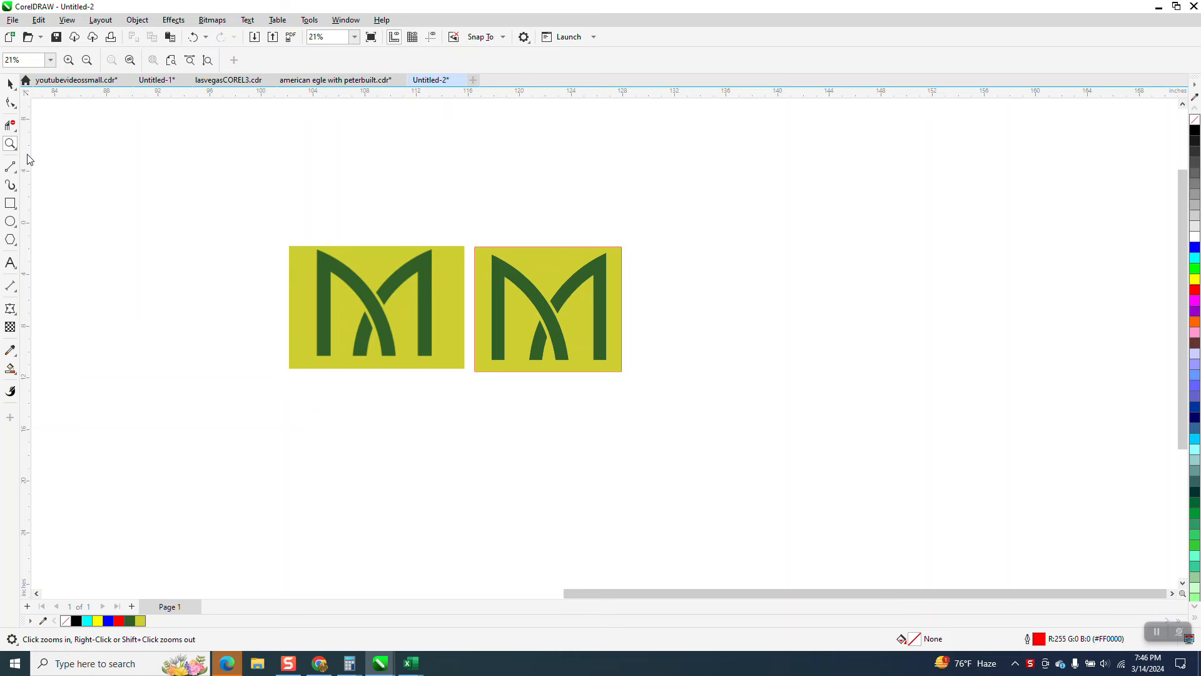
pyautogui.moveTo(23, 189)
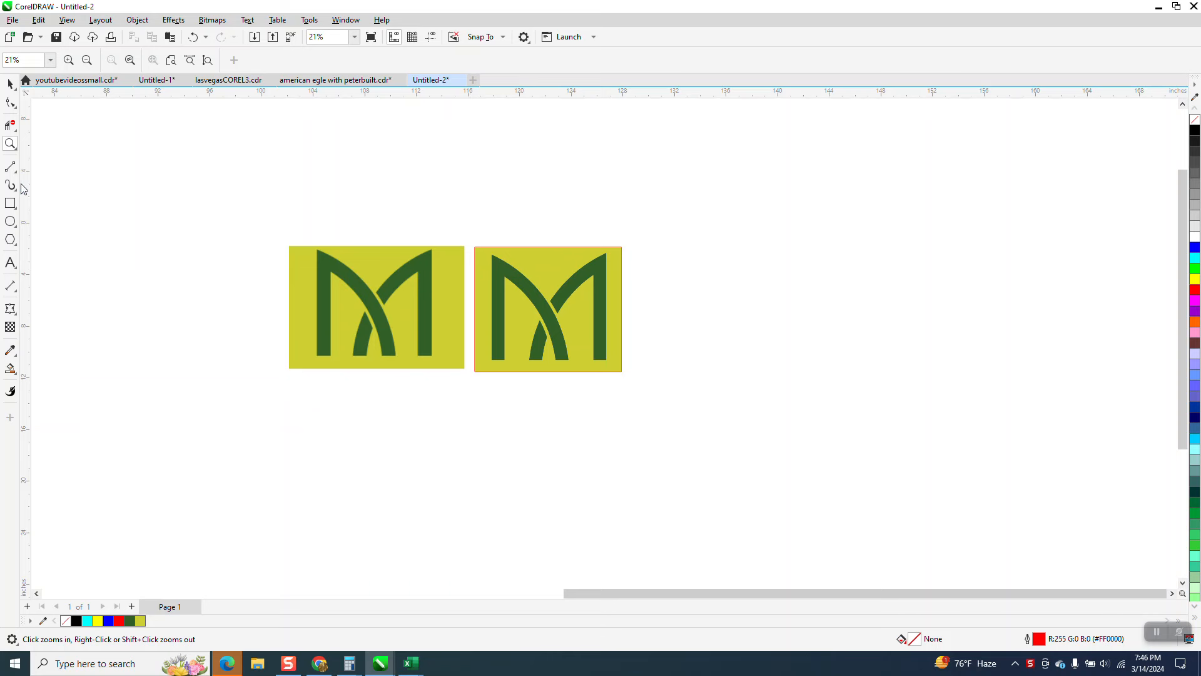
pyautogui.click(10, 203)
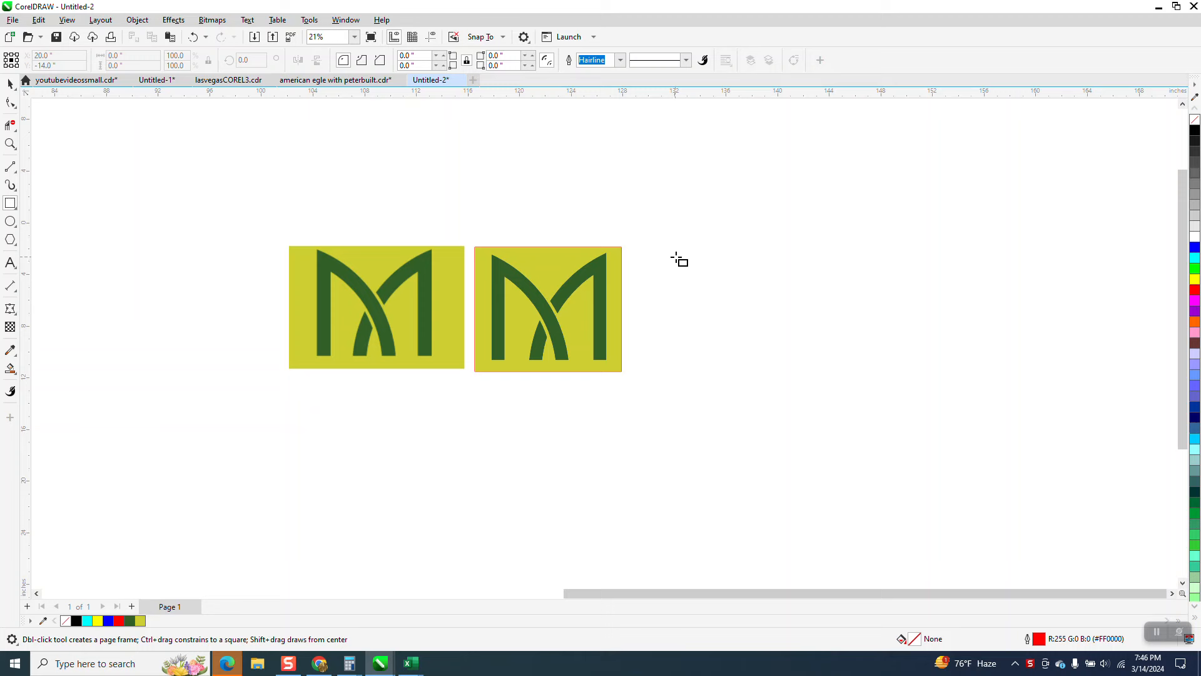
pyautogui.moveTo(676, 245); pyautogui.dragTo(690, 360)
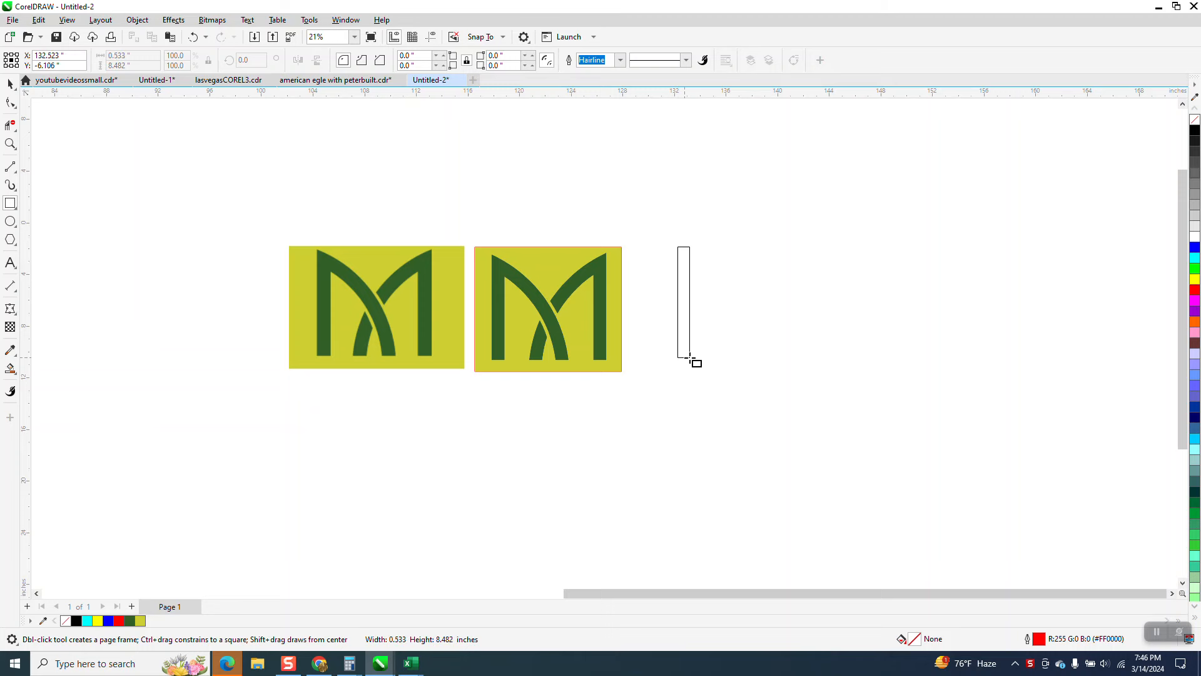
pyautogui.click(688, 302)
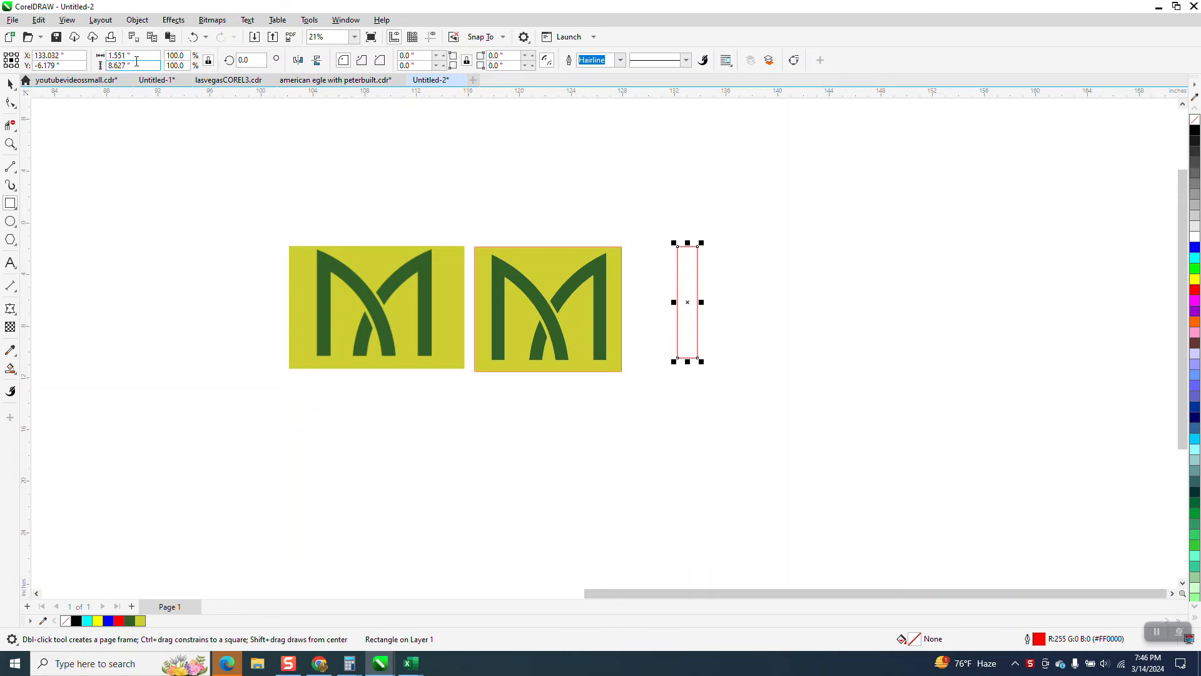
pyautogui.click(123, 54)
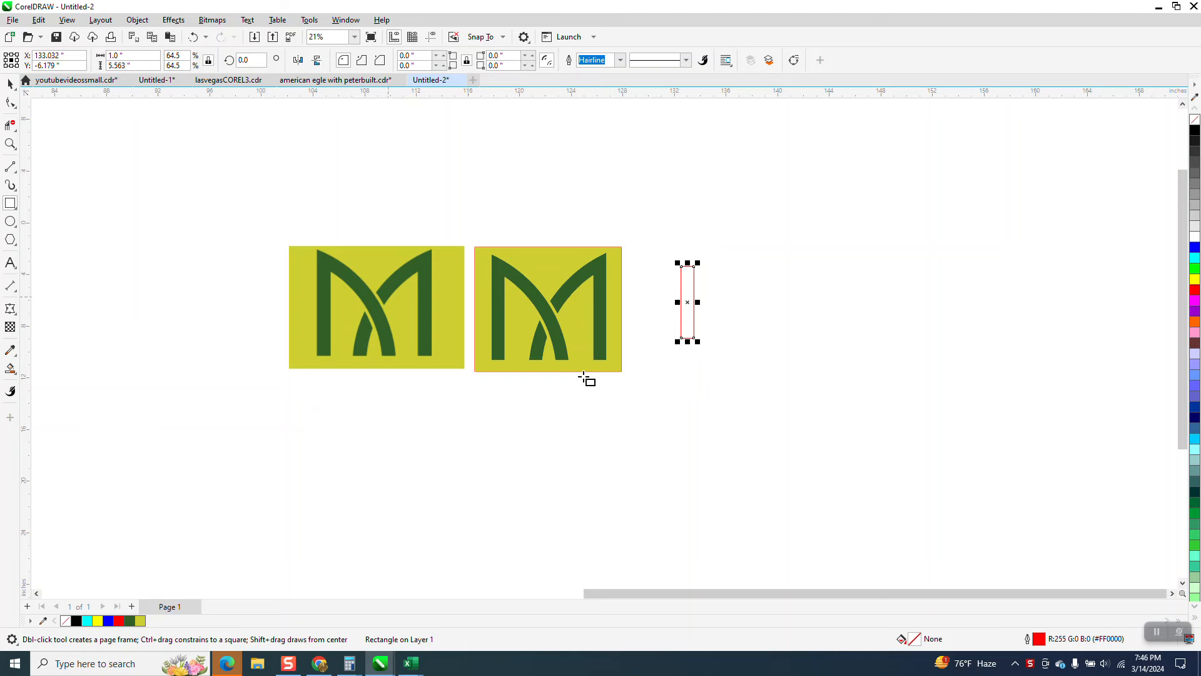
pyautogui.moveTo(686, 340); pyautogui.dragTo(687, 376)
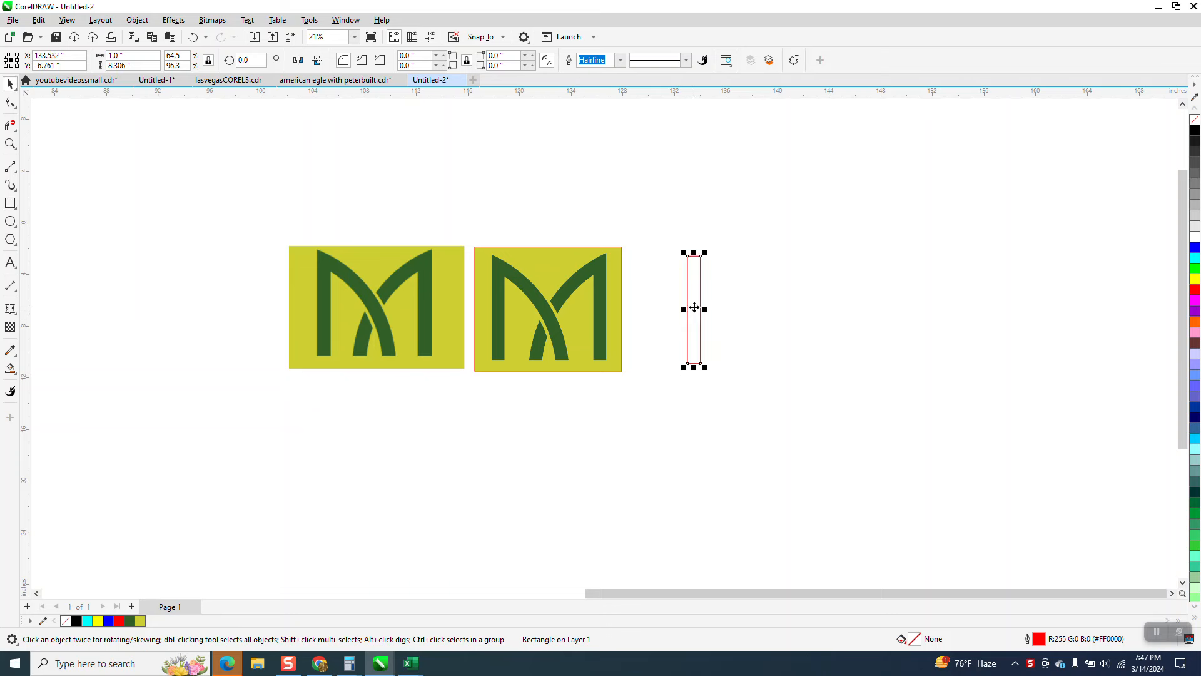
pyautogui.moveTo(651, 258)
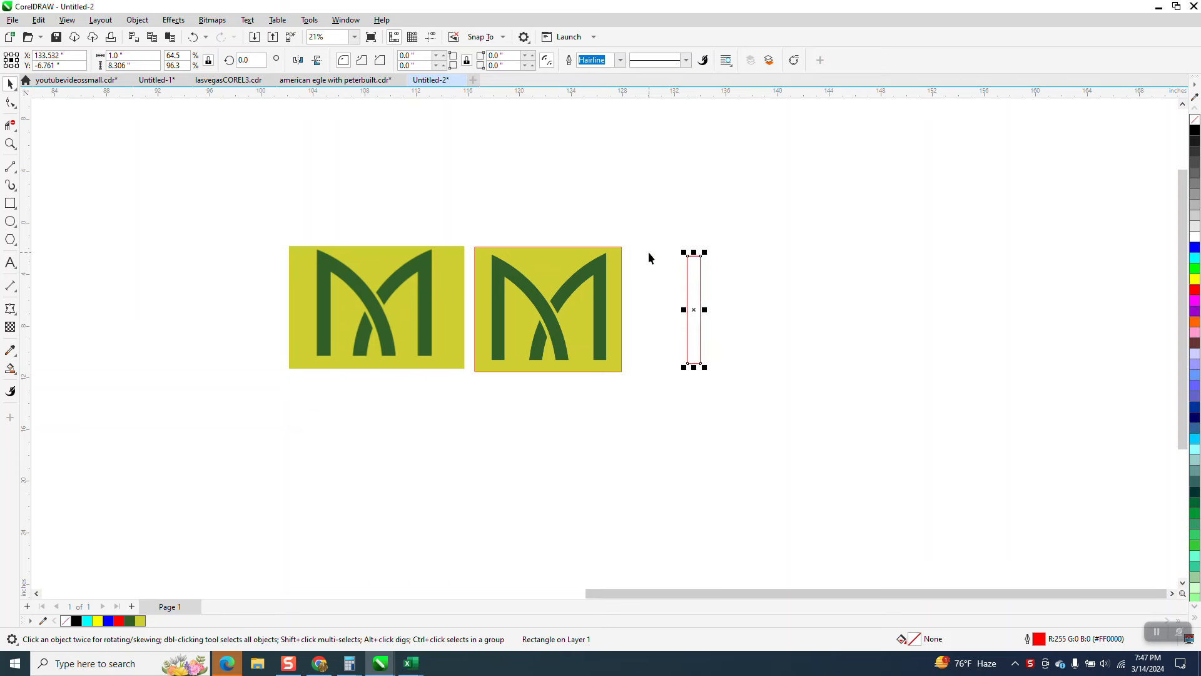
pyautogui.moveTo(543, 174)
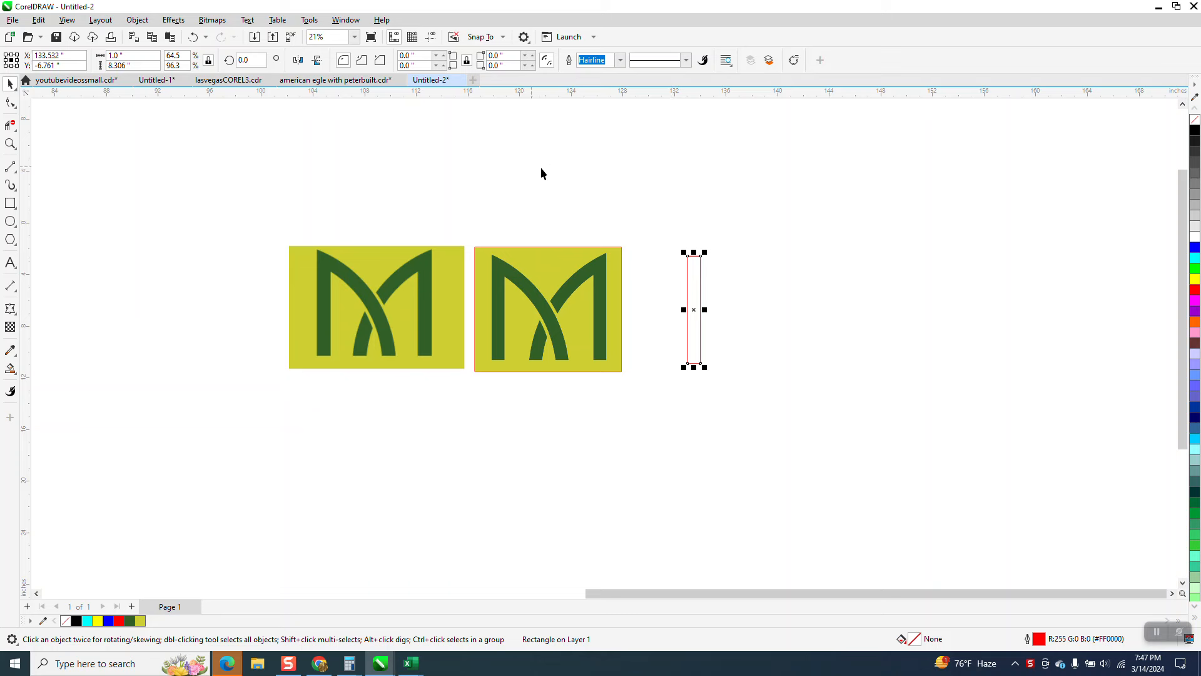
pyautogui.moveTo(167, 241)
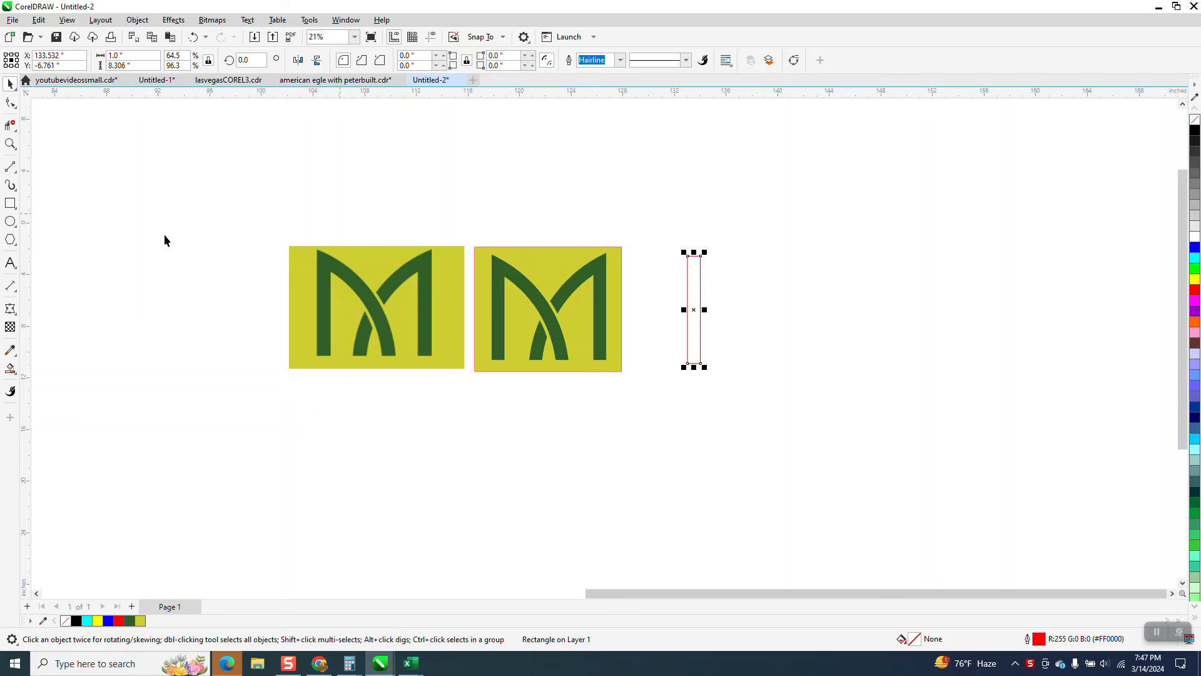
pyautogui.moveTo(492, 104)
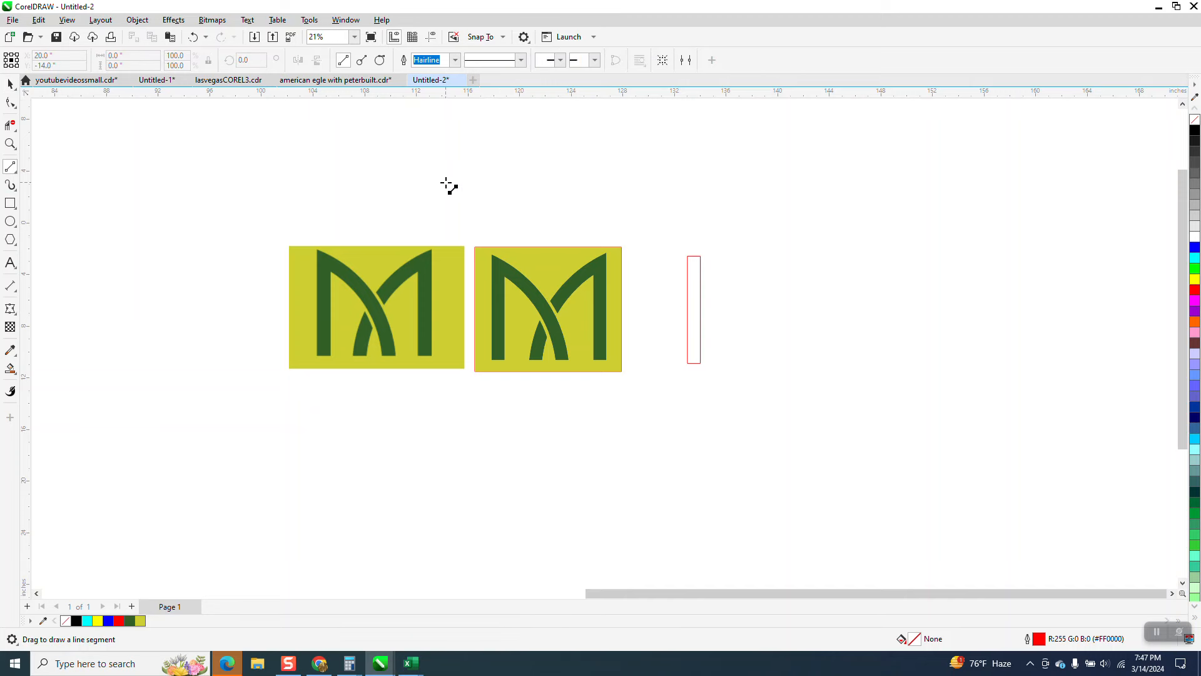
# - Drag a horizontal 2-Point line from the M's base past the rectangle's bottom
pyautogui.moveTo(447, 182); pyautogui.dragTo(772, 182)
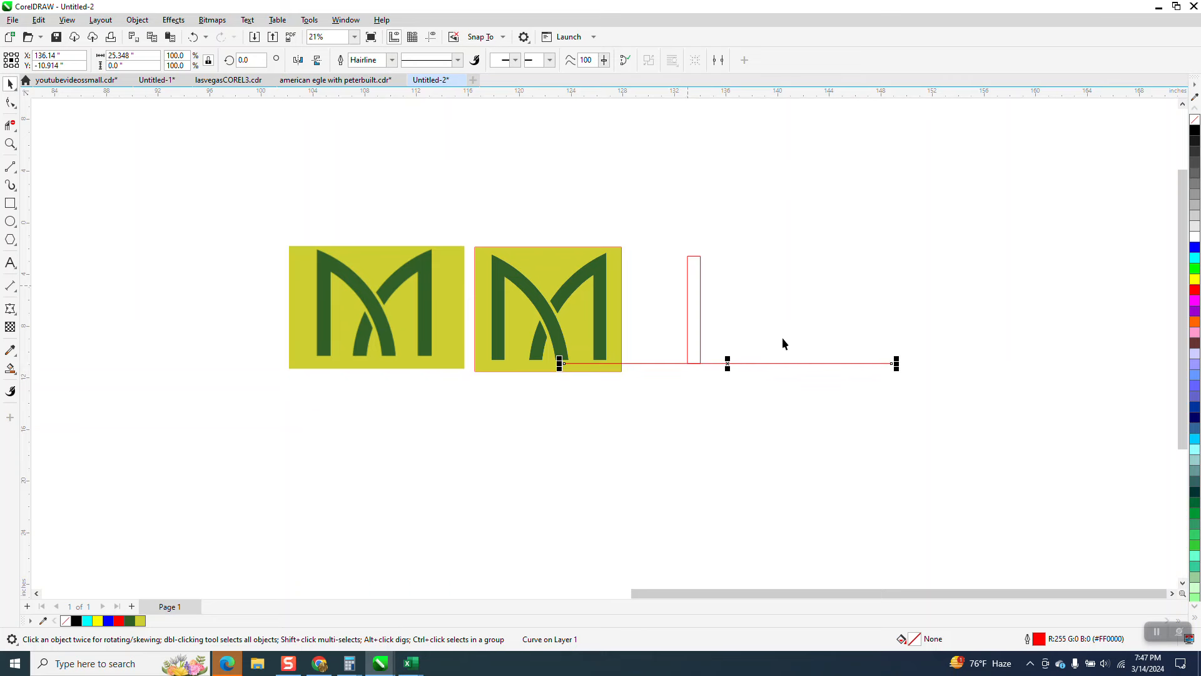
pyautogui.moveTo(62, 155)
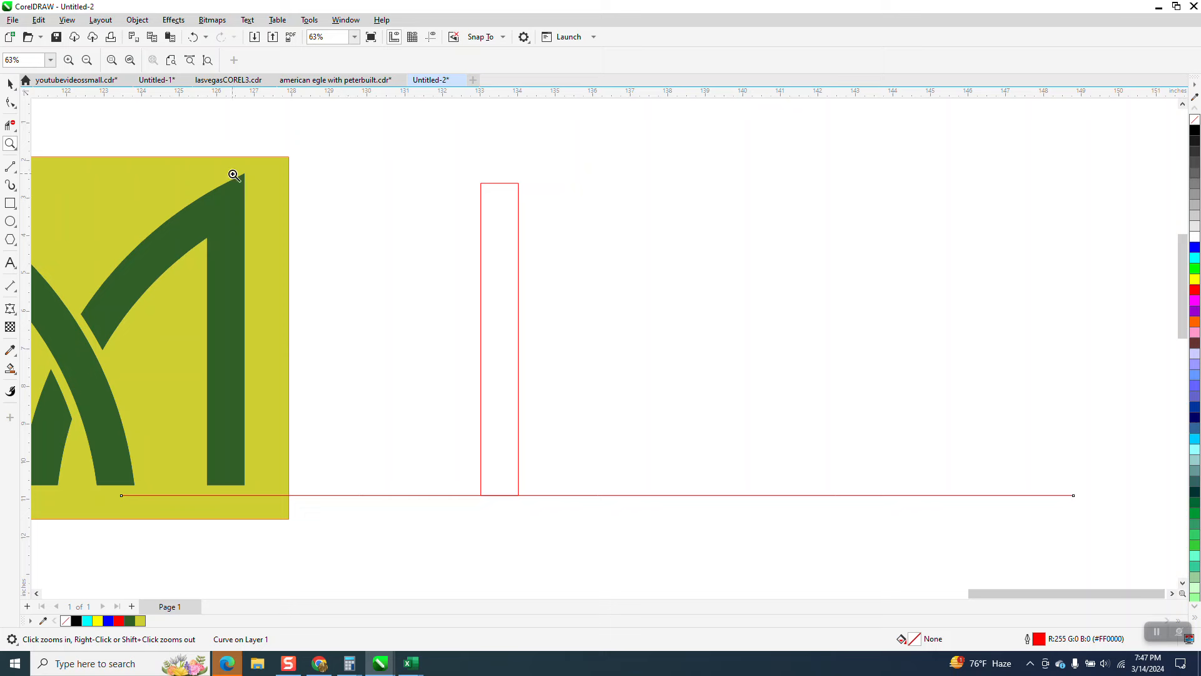
pyautogui.click(10, 167)
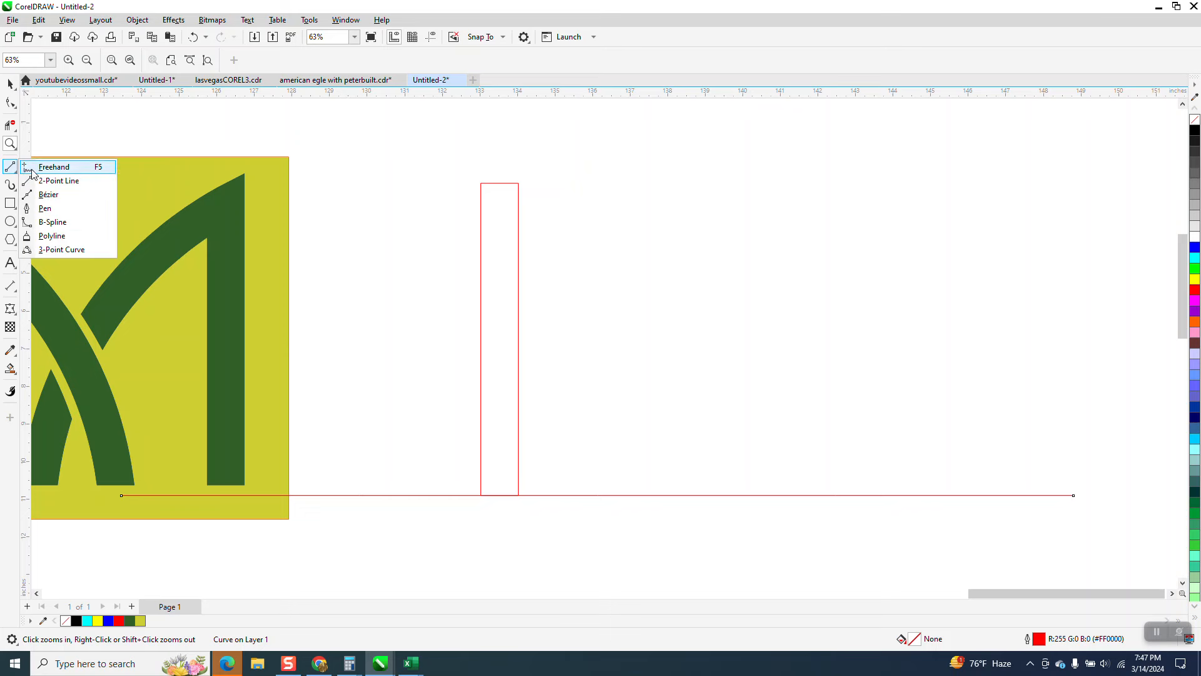
pyautogui.moveTo(236, 286)
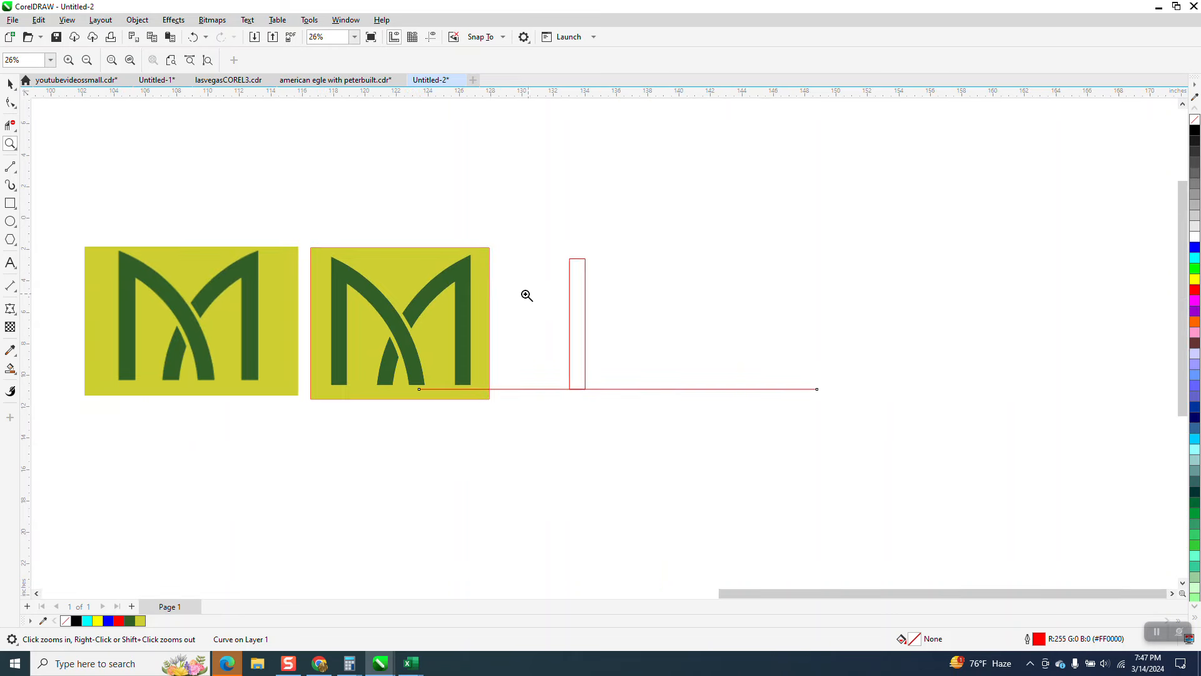
pyautogui.moveTo(557, 309)
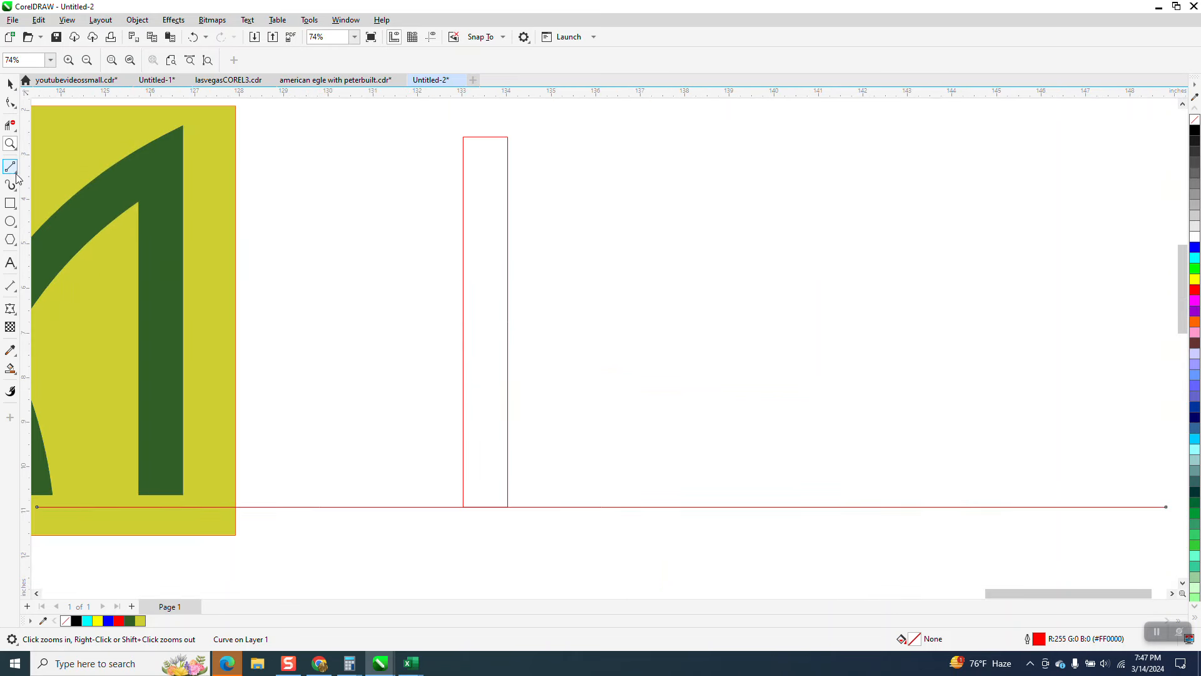
# - Choose the 3-Point Curve tool from the Curve tools flyout
pyautogui.click(11, 169)
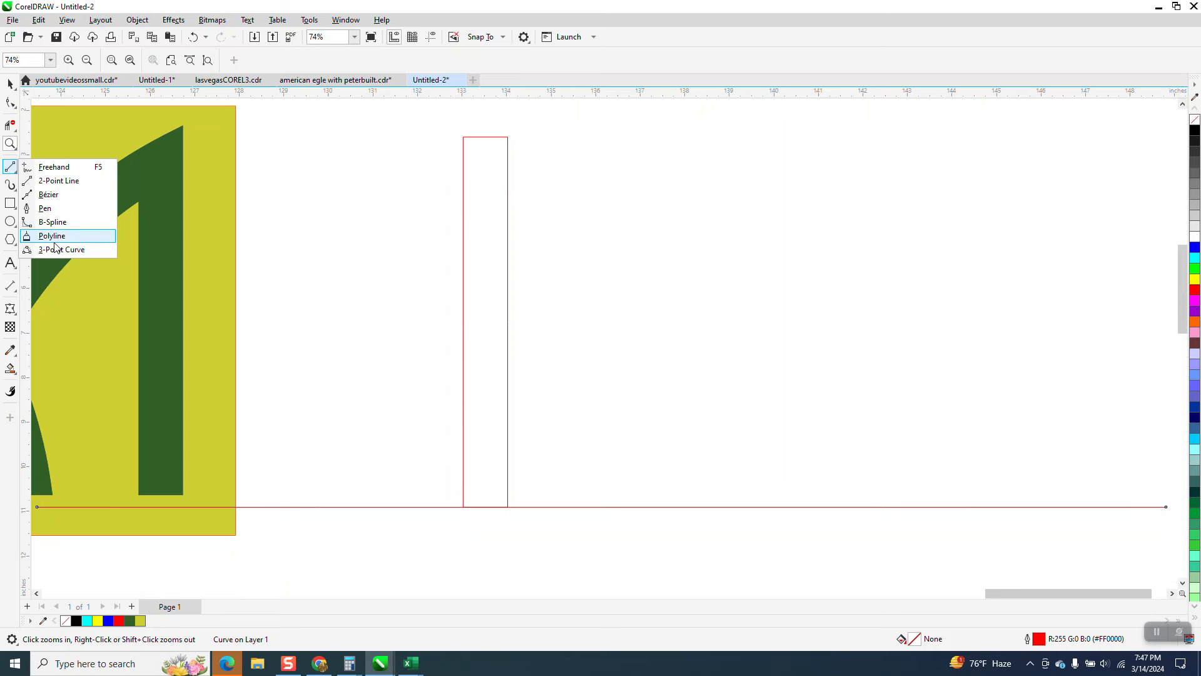
pyautogui.click(51, 235)
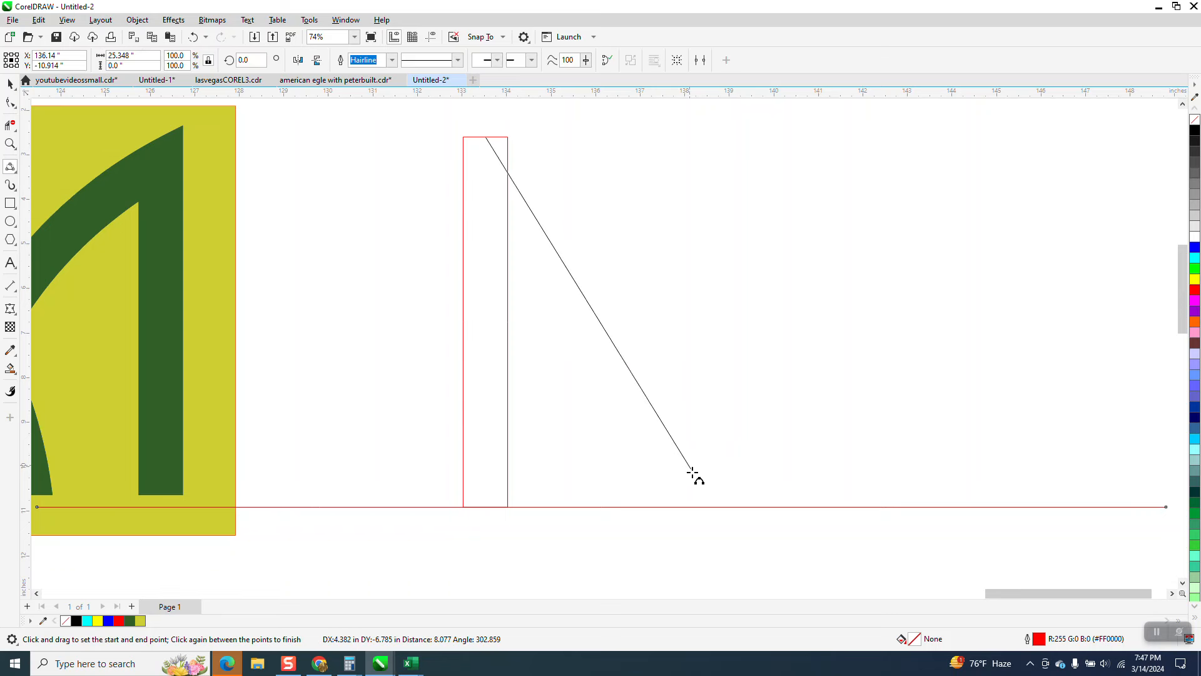
pyautogui.moveTo(702, 507)
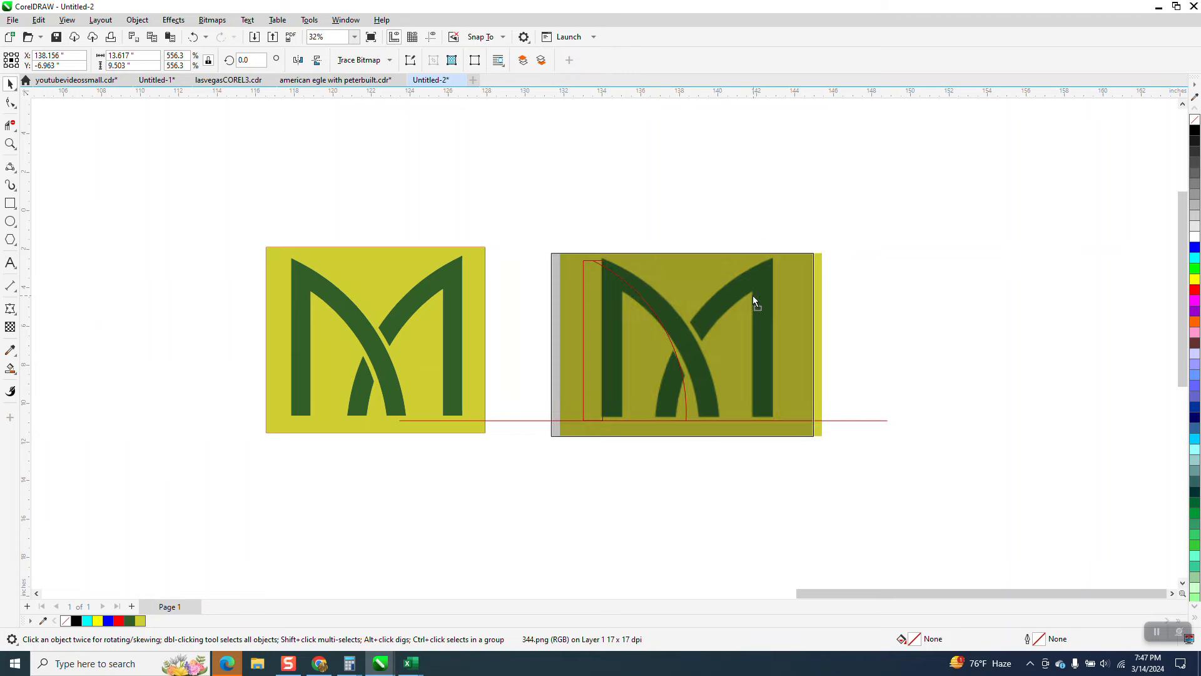
# - Drag the bitmap M logo up and to the right, off the rectangle and arc
pyautogui.click(752, 299)
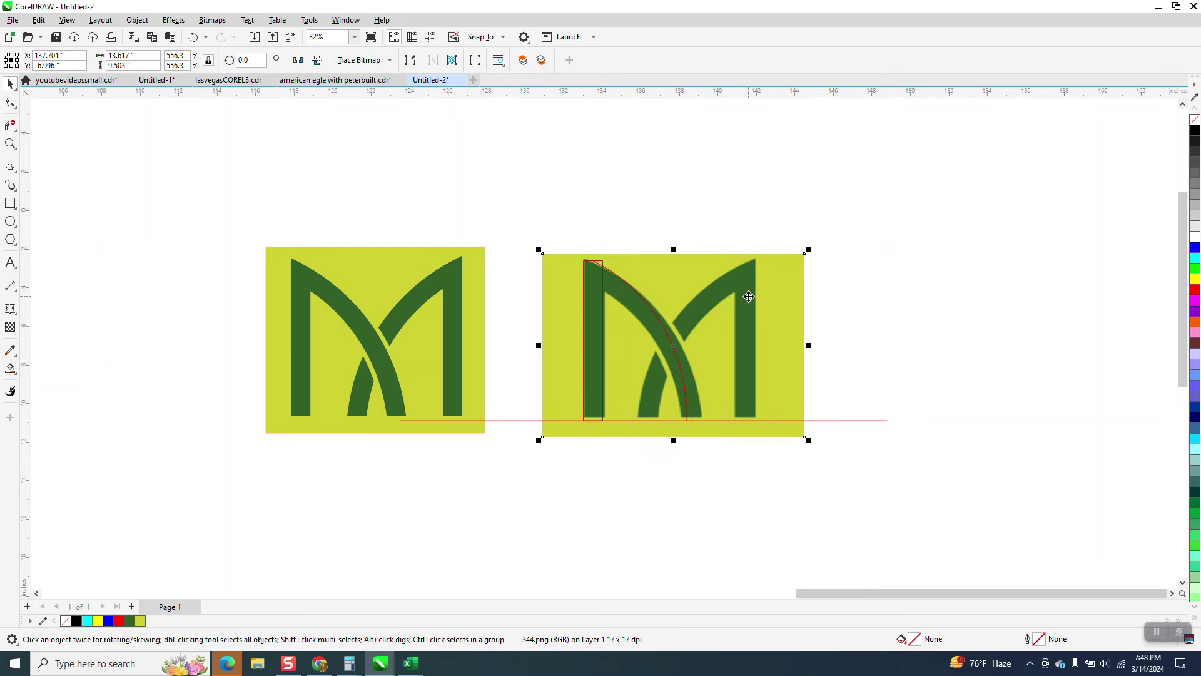
pyautogui.moveTo(673, 345); pyautogui.dragTo(997, 254)
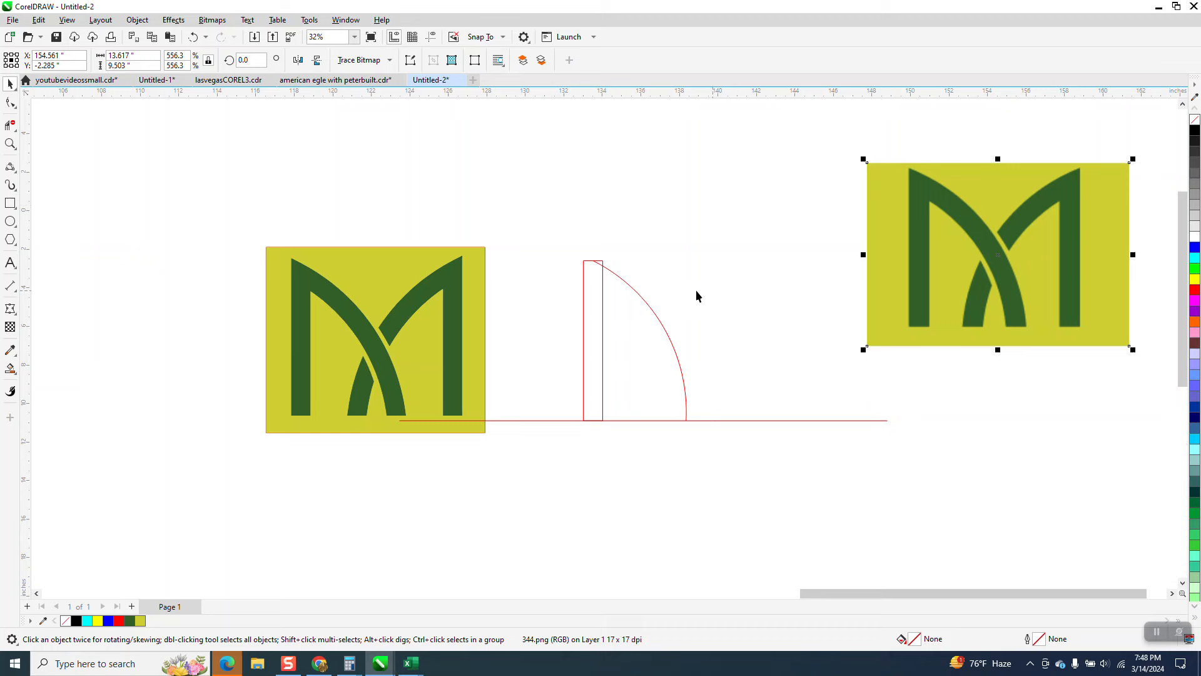
# - Select the arc and convert its 1.0 in outline into an object
pyautogui.click(650, 309)
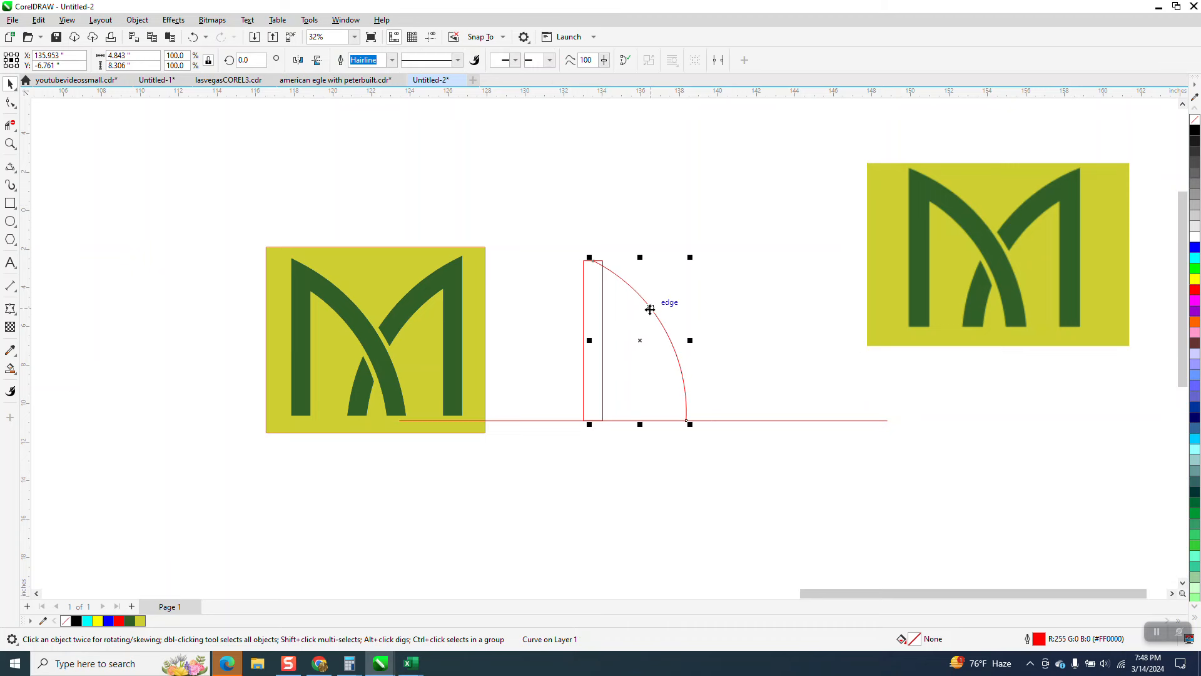
pyautogui.moveTo(527, 203)
pyautogui.write('1')
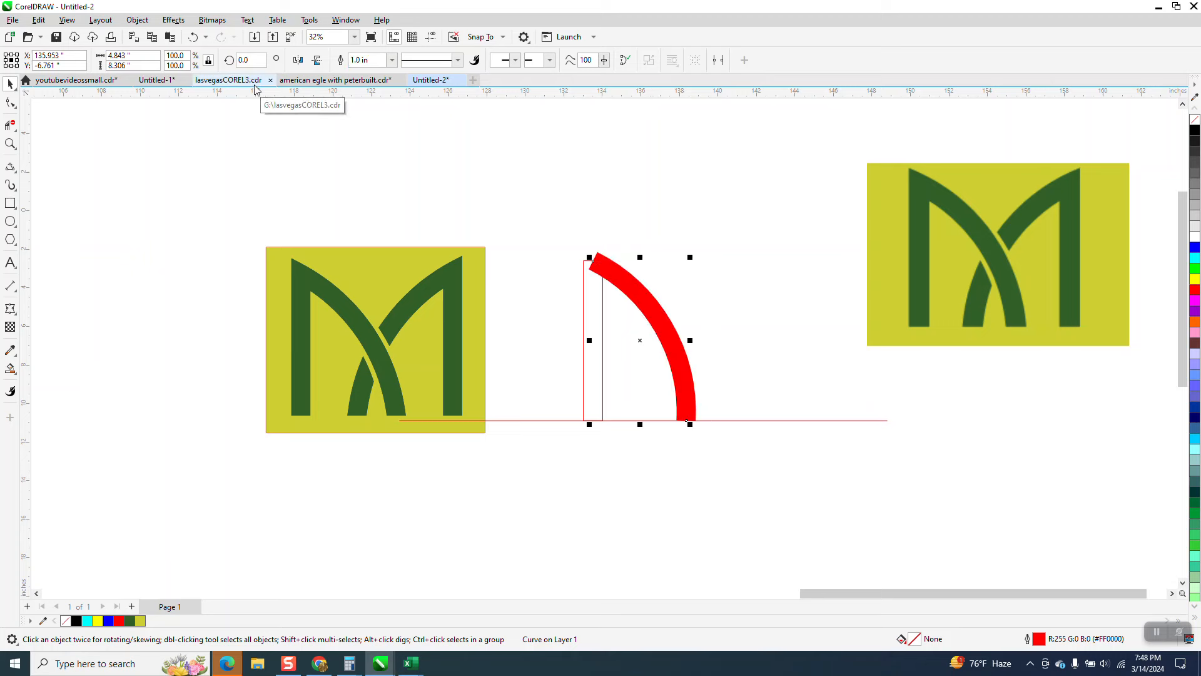
pyautogui.click(135, 19)
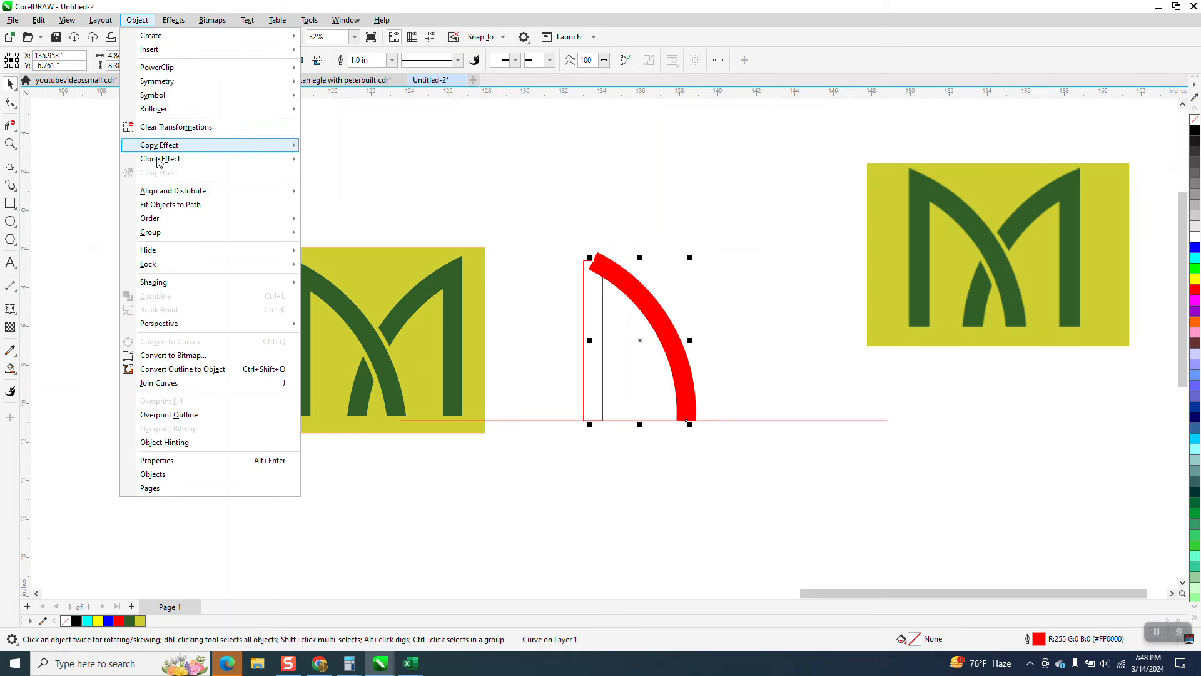
pyautogui.moveTo(179, 364)
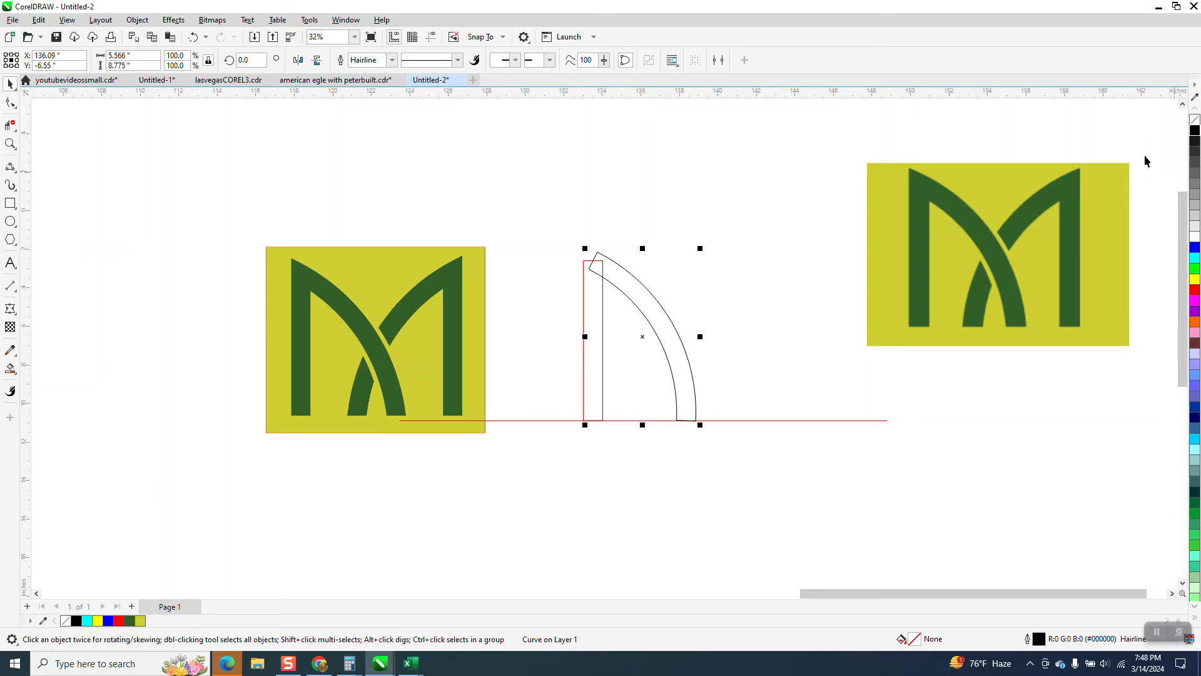
pyautogui.moveTo(335, 296)
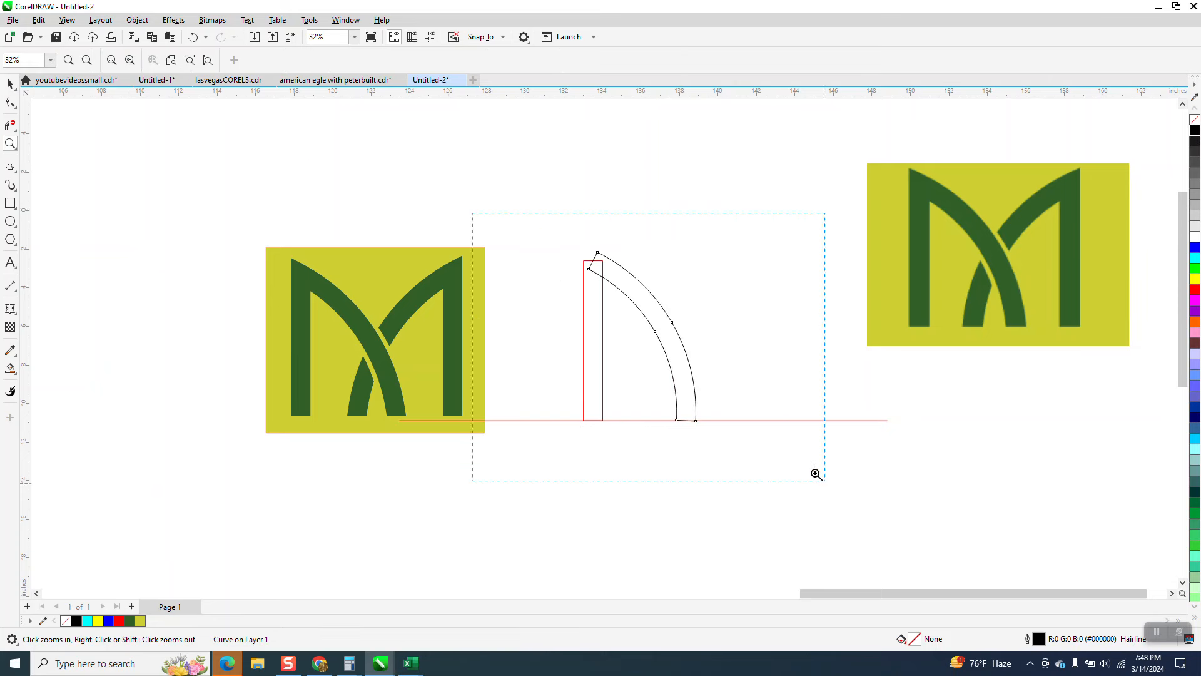
pyautogui.click(815, 474)
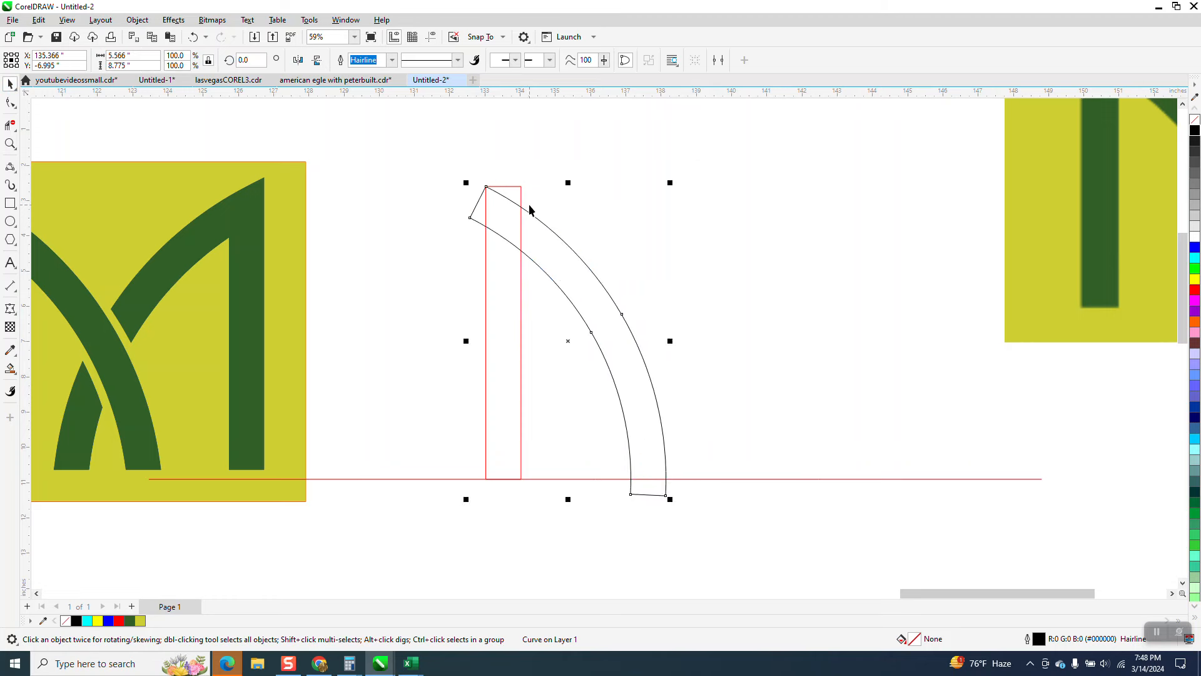
pyautogui.moveTo(617, 459)
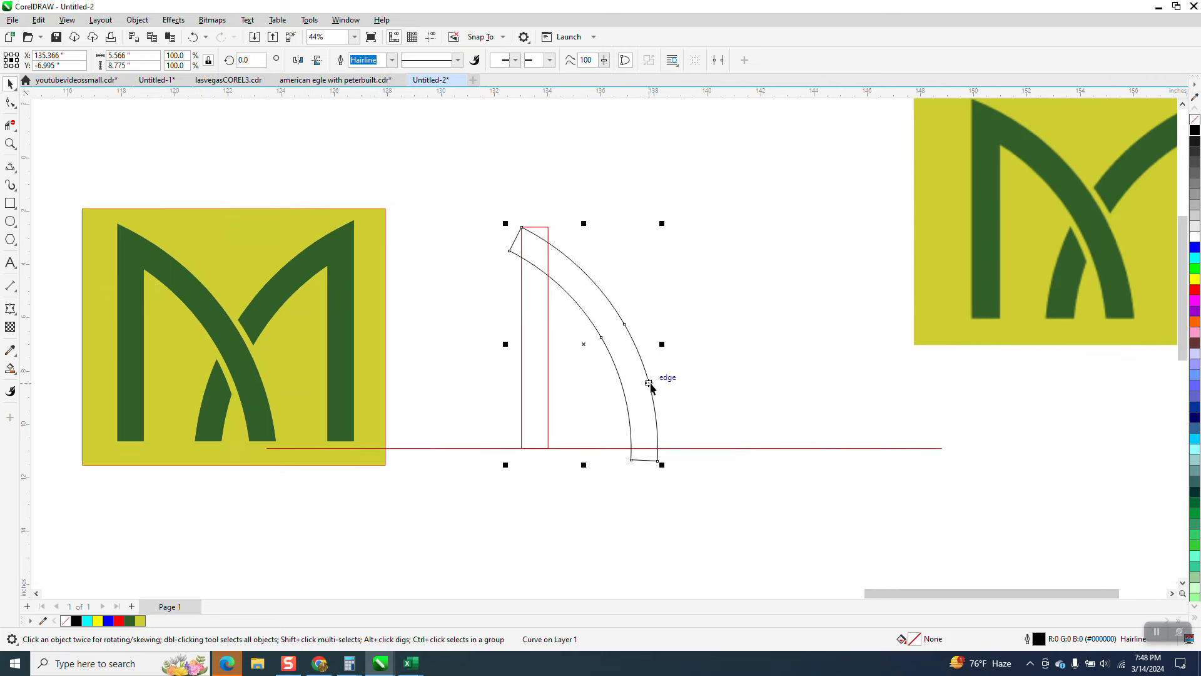
pyautogui.moveTo(249, 311)
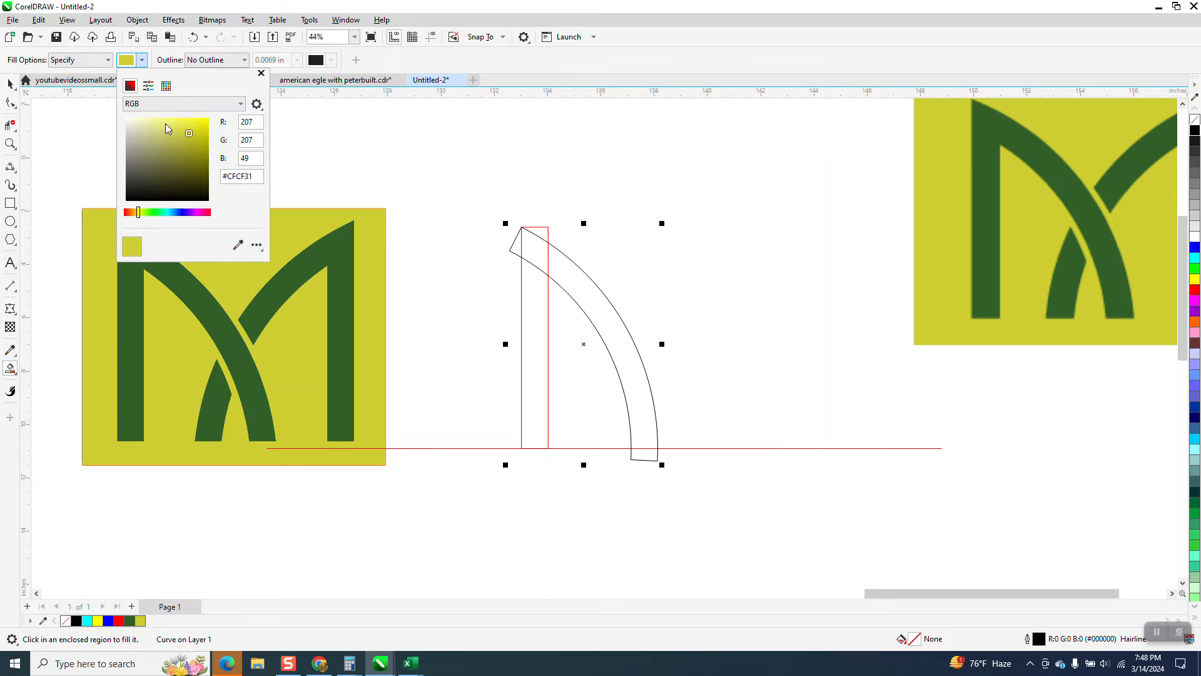
# - Pick a palette fill colour for the Smart Fill shape
pyautogui.click(165, 86)
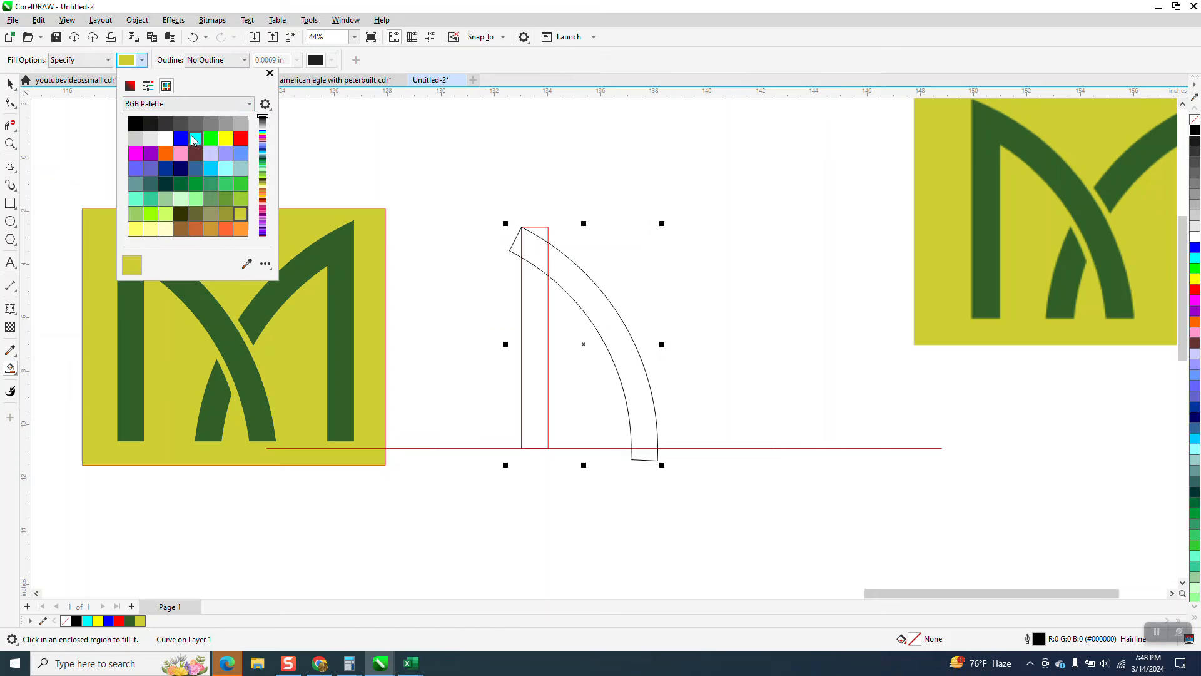
pyautogui.click(181, 137)
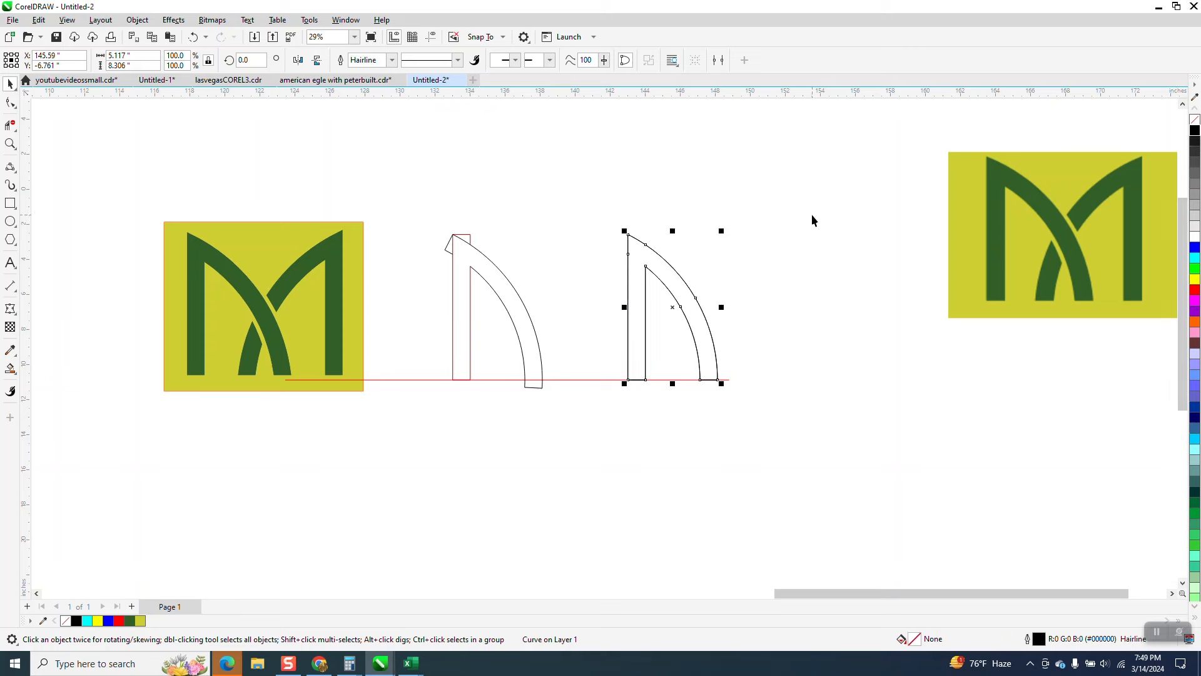
# - Mirror a copy of the half shape horizontally and slide it right to complete the M
pyautogui.click(316, 59)
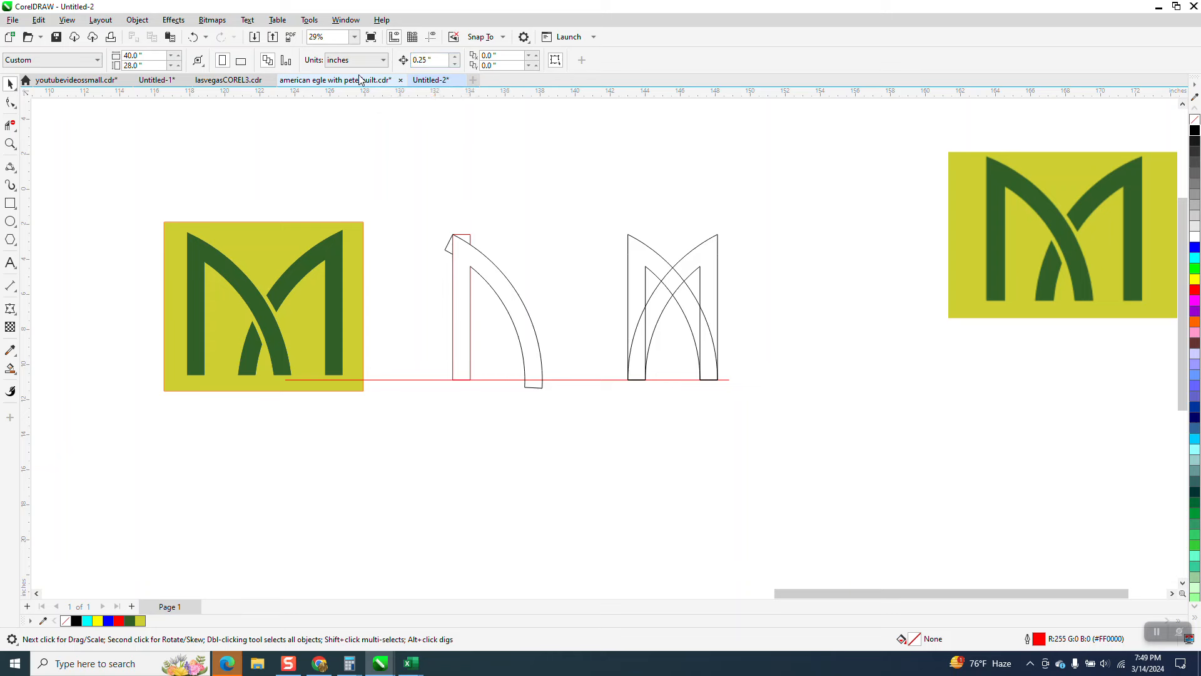
pyautogui.click(673, 308)
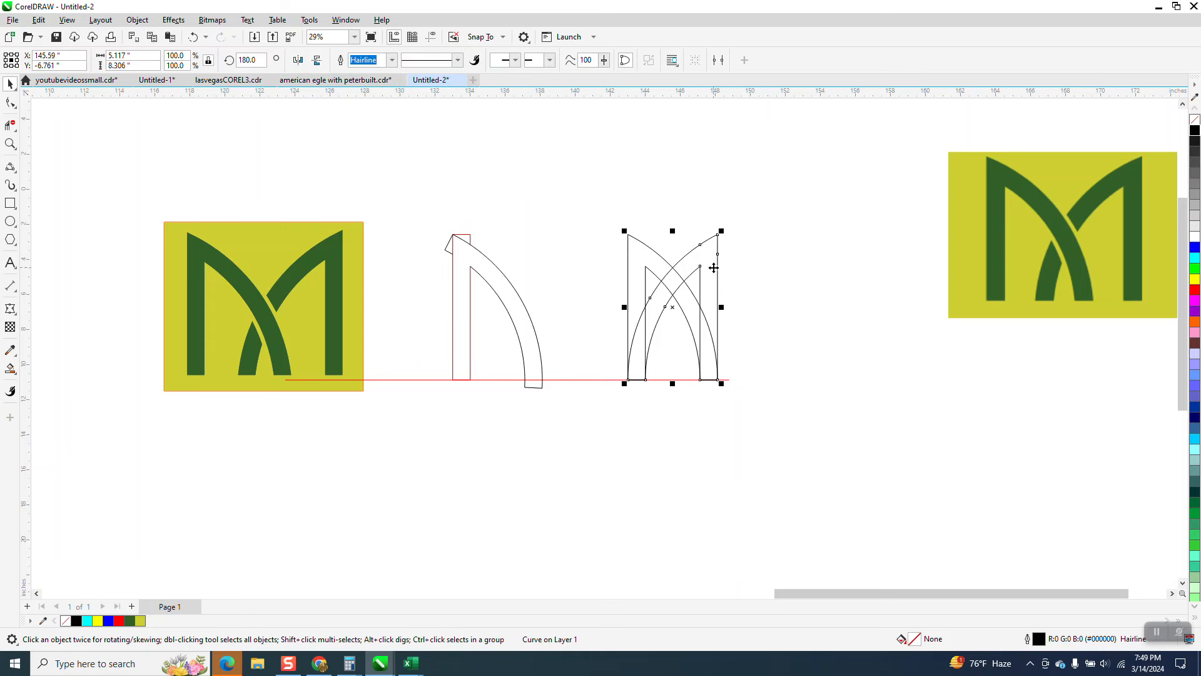
pyautogui.moveTo(672, 306); pyautogui.dragTo(708, 306)
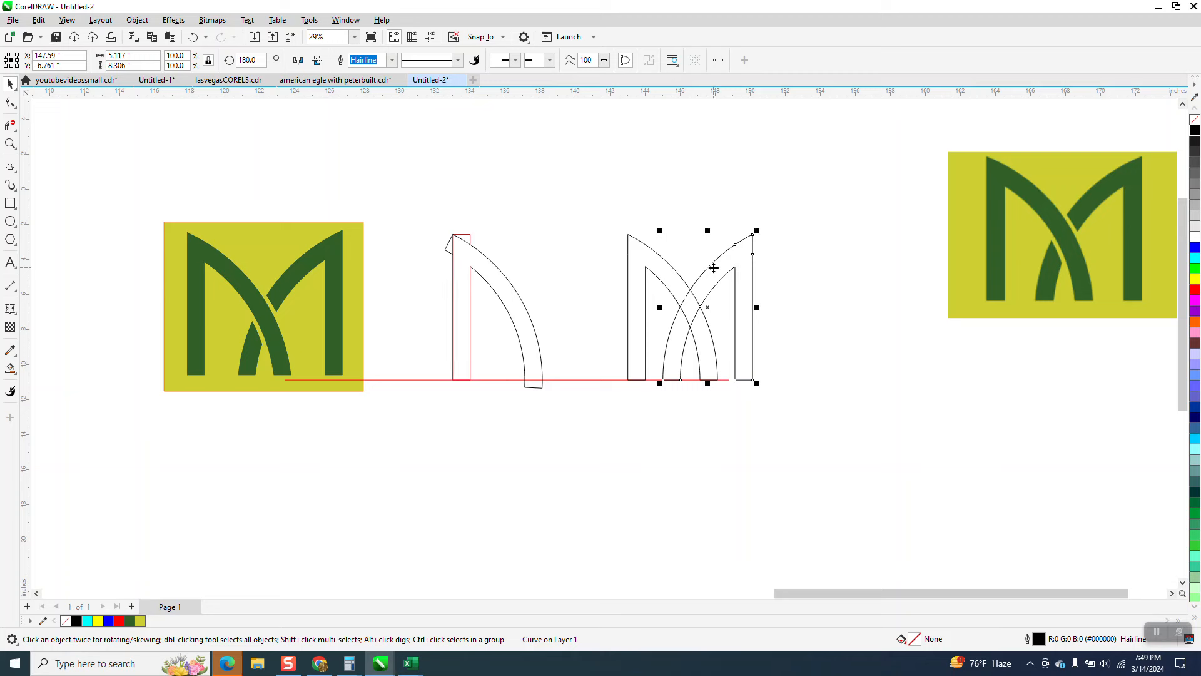
pyautogui.click(10, 144)
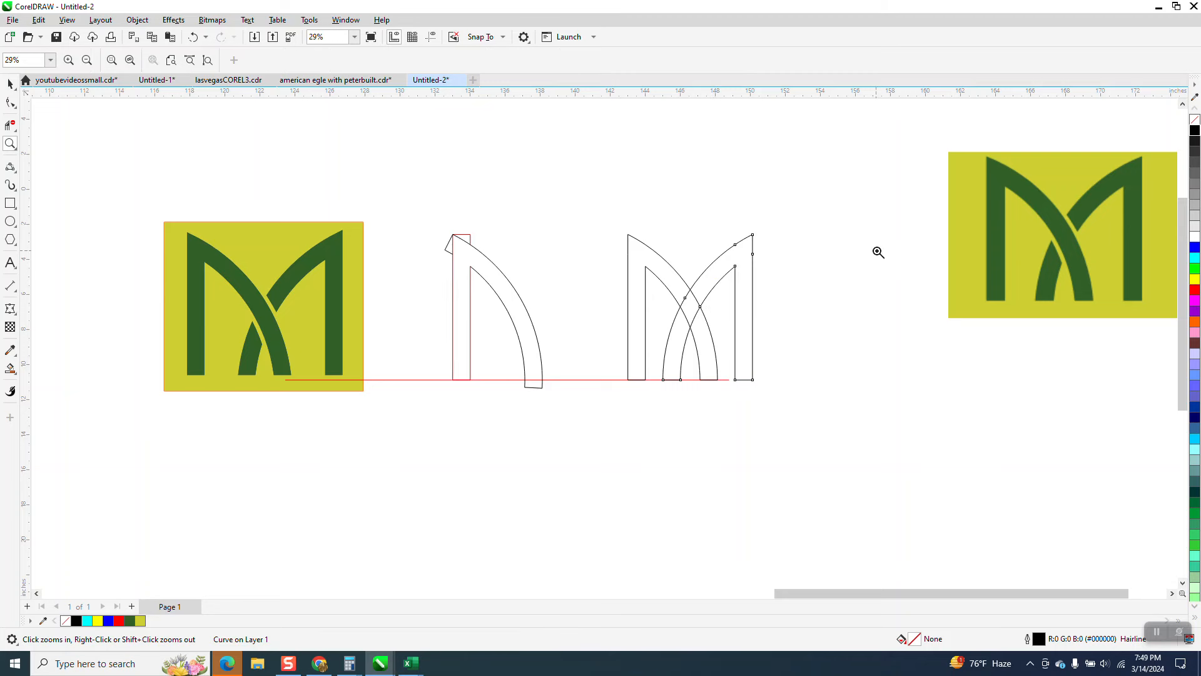
pyautogui.click(689, 306)
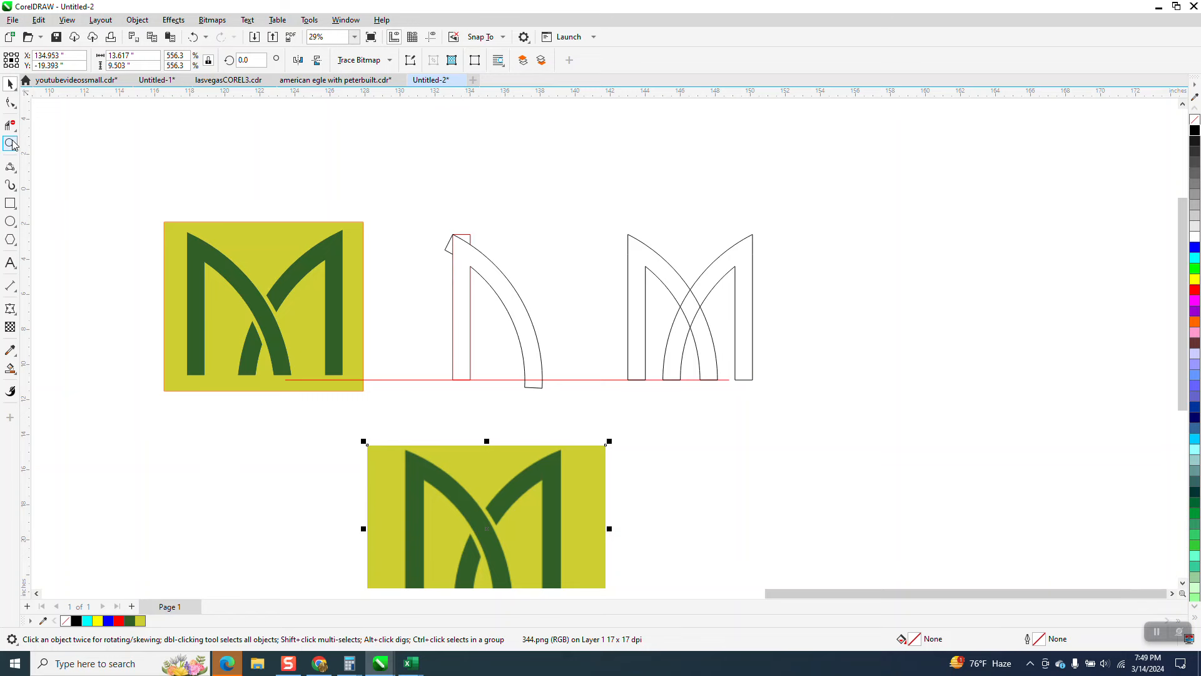
# - Duplicate the M outline and position the copy to its right
pyautogui.click(10, 143)
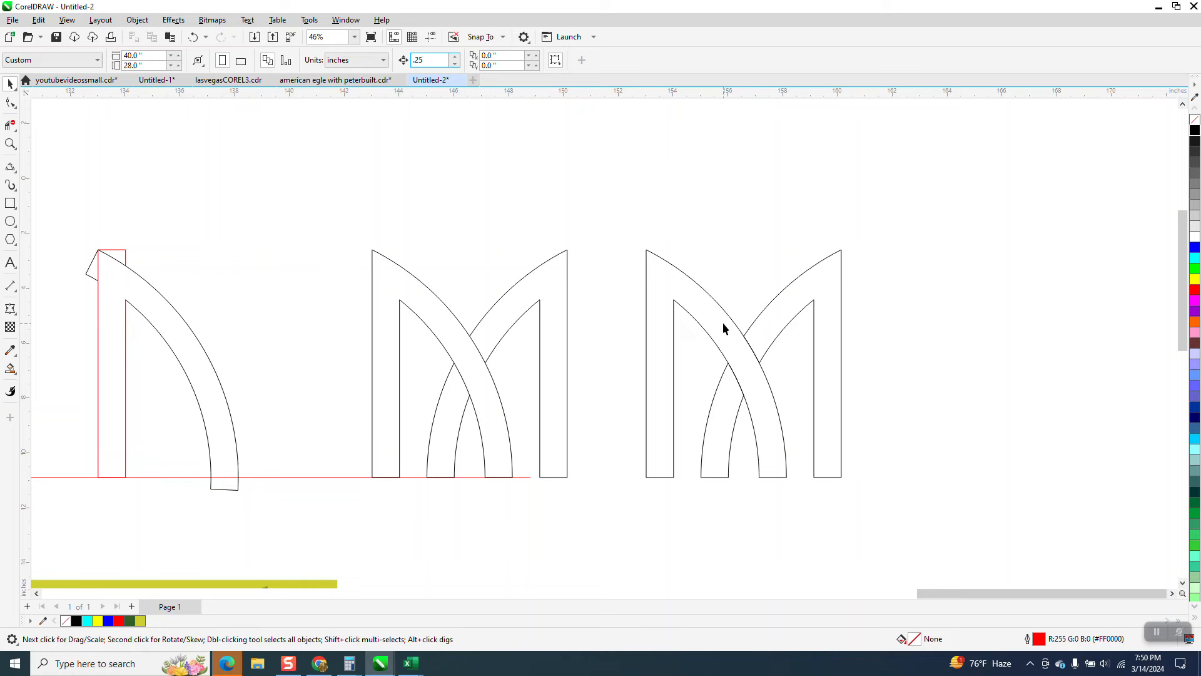
# - Select the copied M and Smart Fill its enclosed regions in blue
pyautogui.click(726, 329)
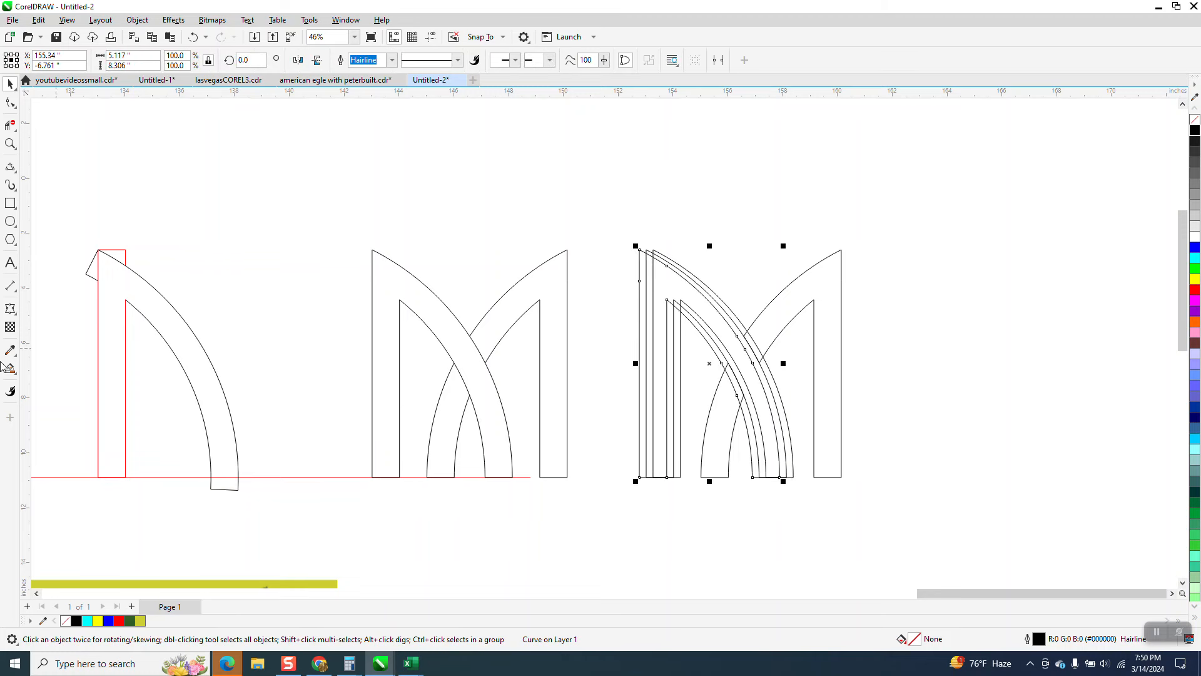
pyautogui.click(795, 299)
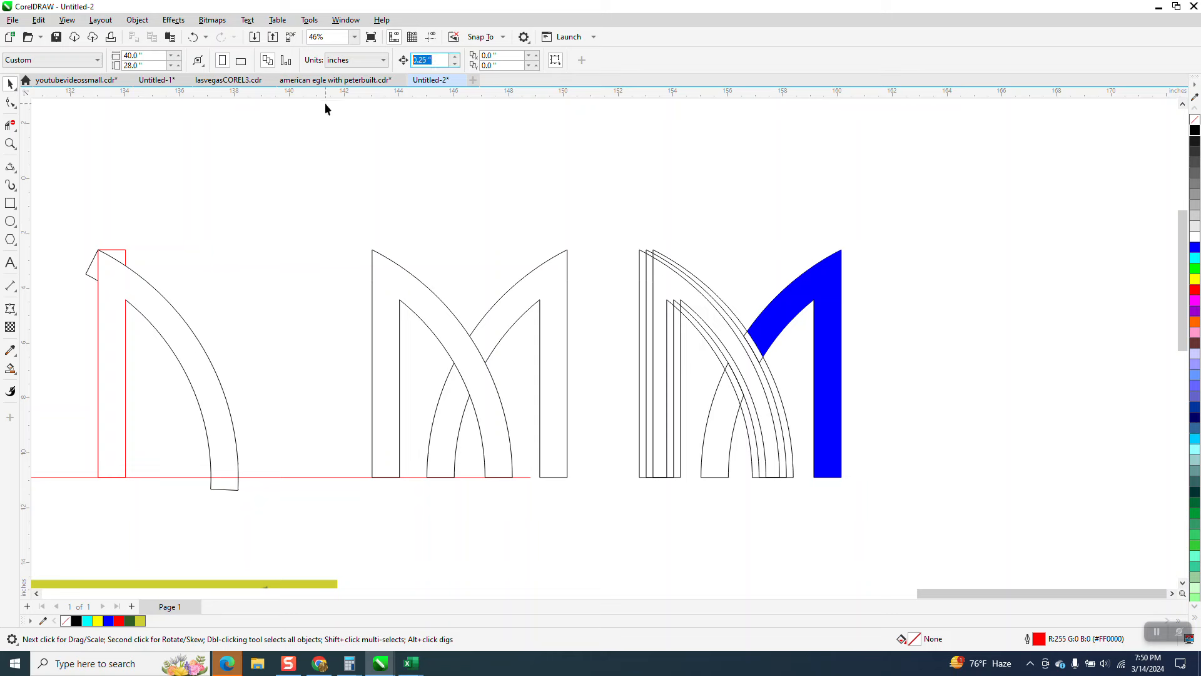
pyautogui.write('100.0')
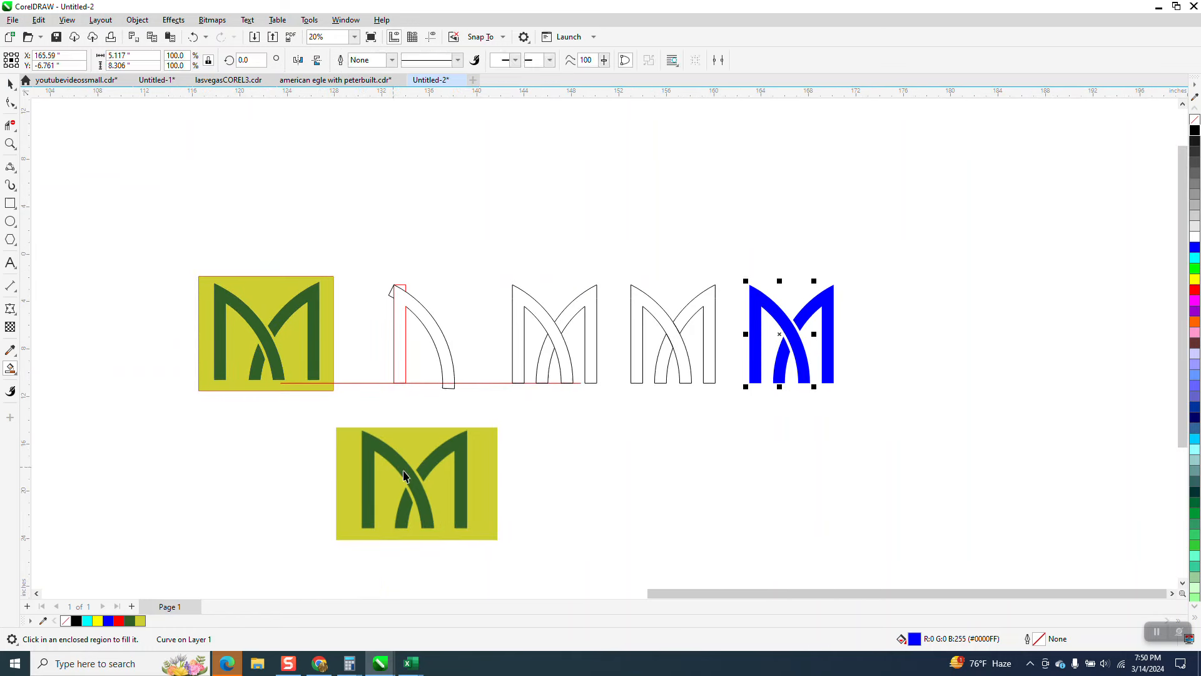
# - Drag the reference bitmap logo directly above the blue M
pyautogui.moveTo(416, 482); pyautogui.dragTo(799, 226)
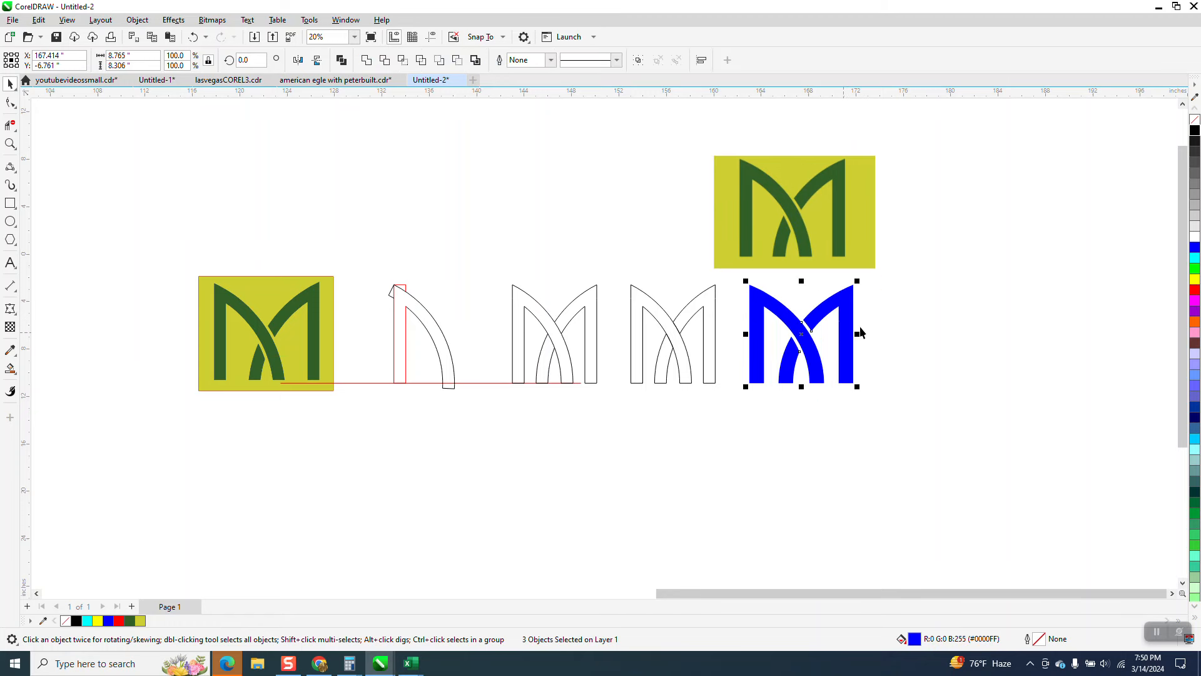
pyautogui.moveTo(827, 302)
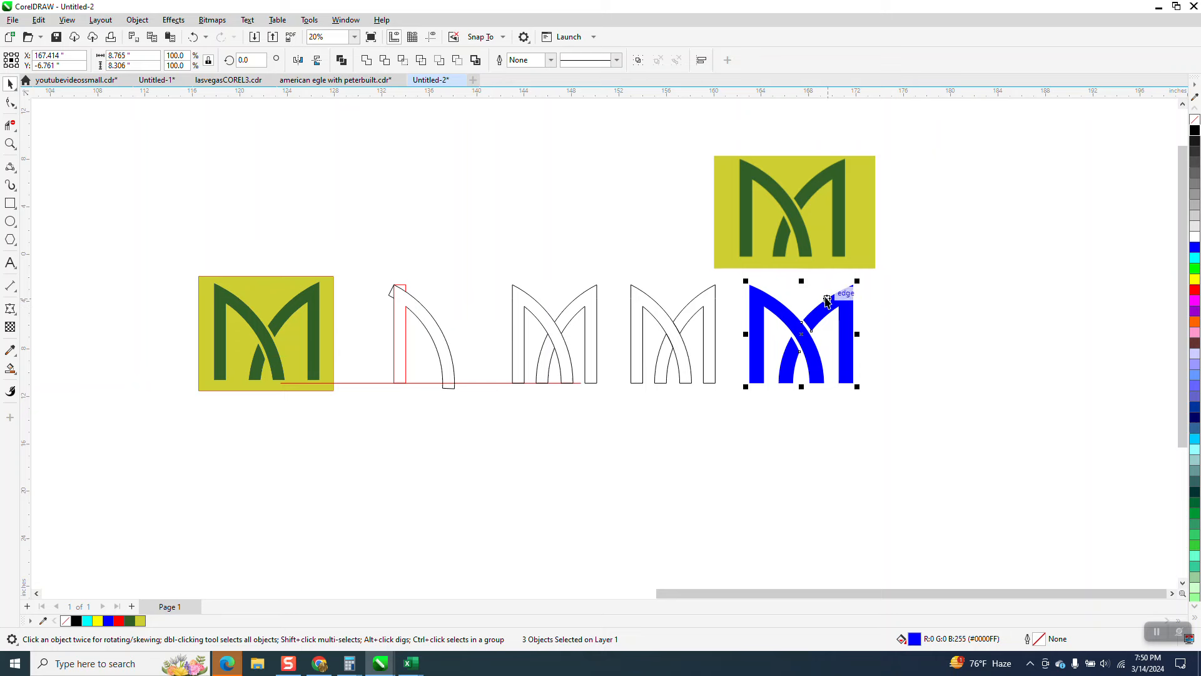
pyautogui.moveTo(775, 299)
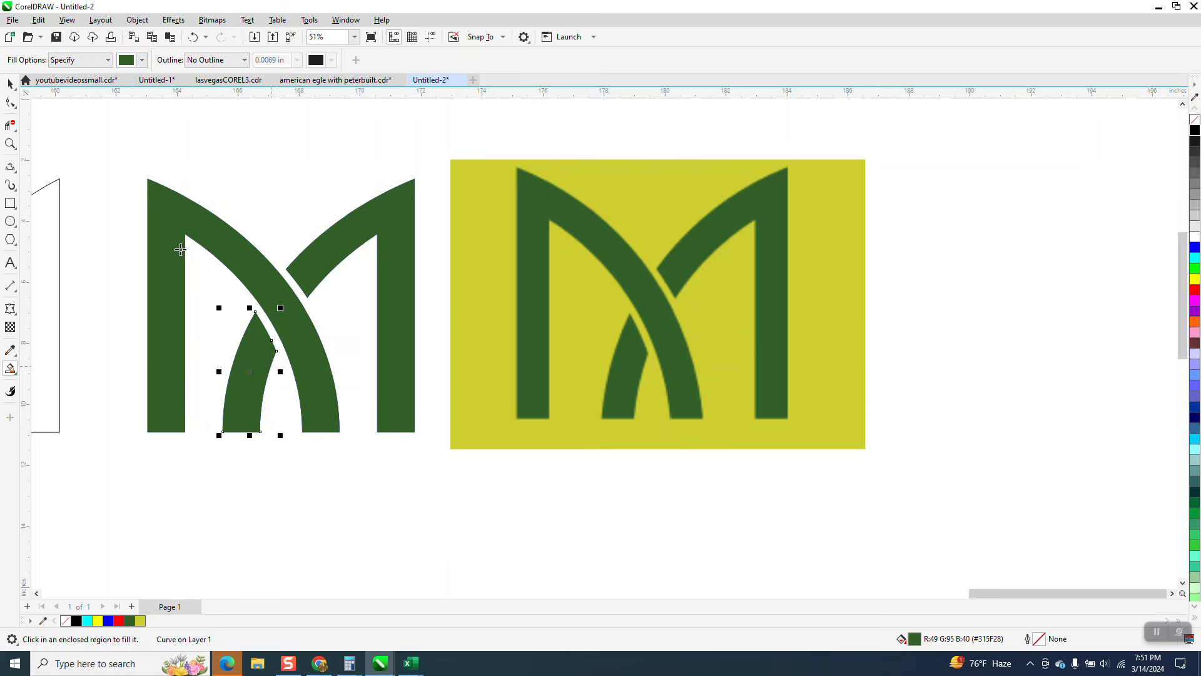
pyautogui.click(142, 59)
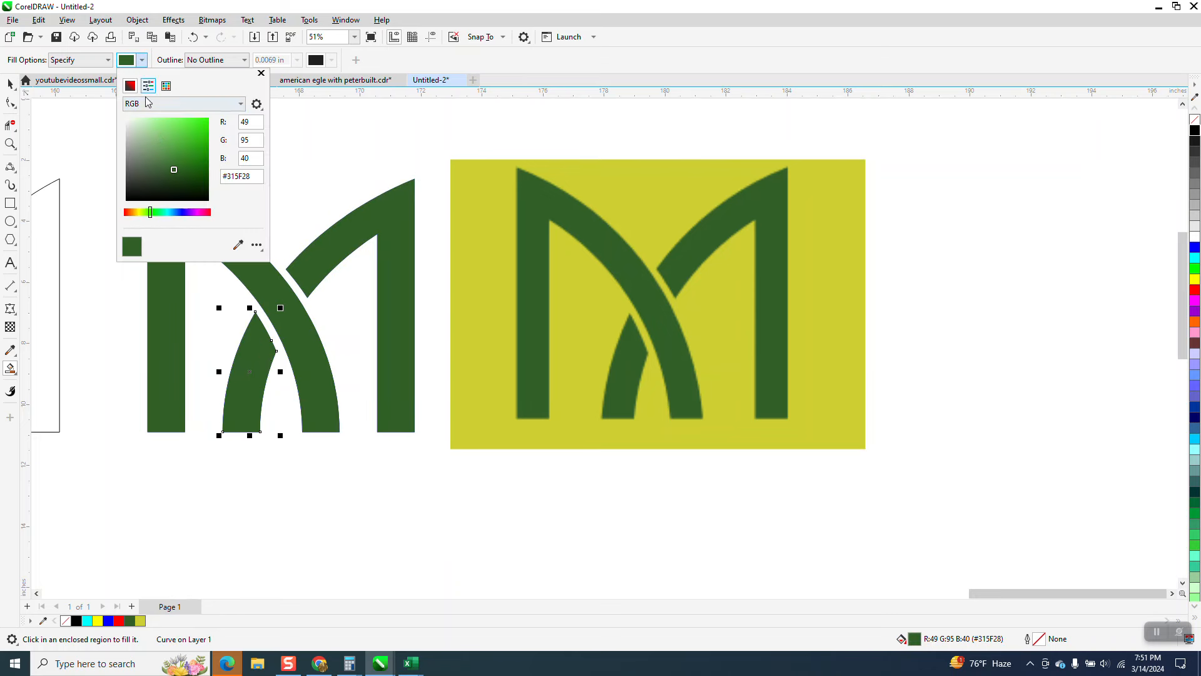
pyautogui.moveTo(503, 208)
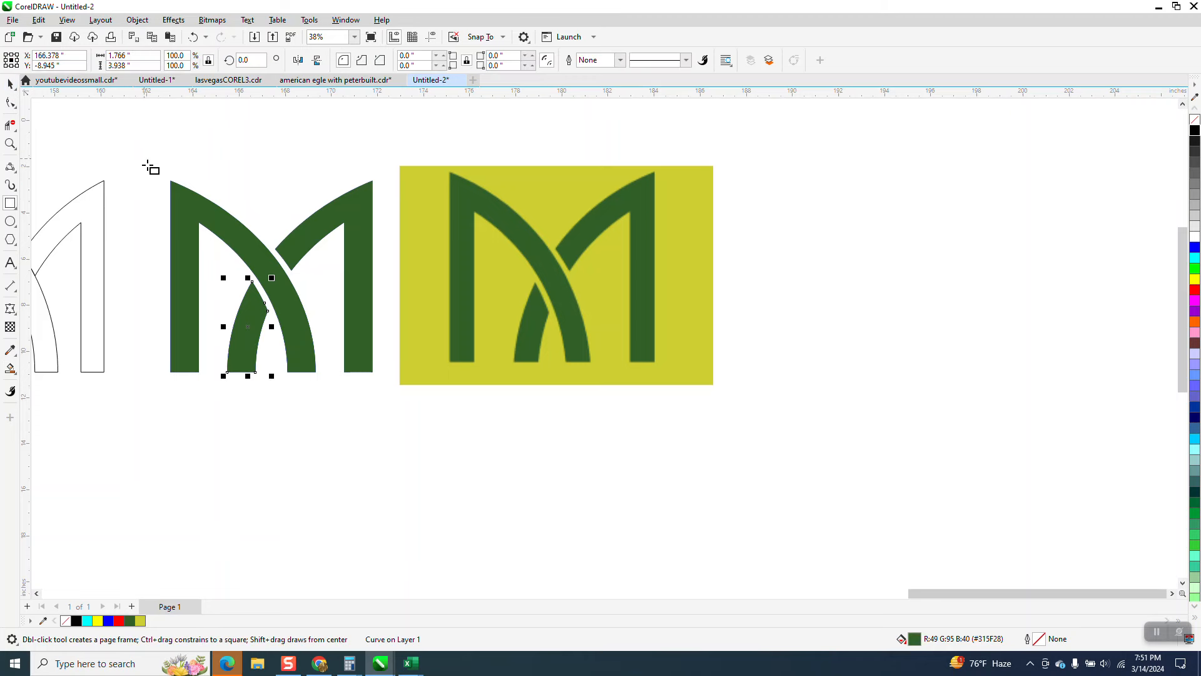
# - Draw a rectangle over the M, send it to the back, and fill it yellow-green
pyautogui.moveTo(146, 161); pyautogui.dragTo(403, 393)
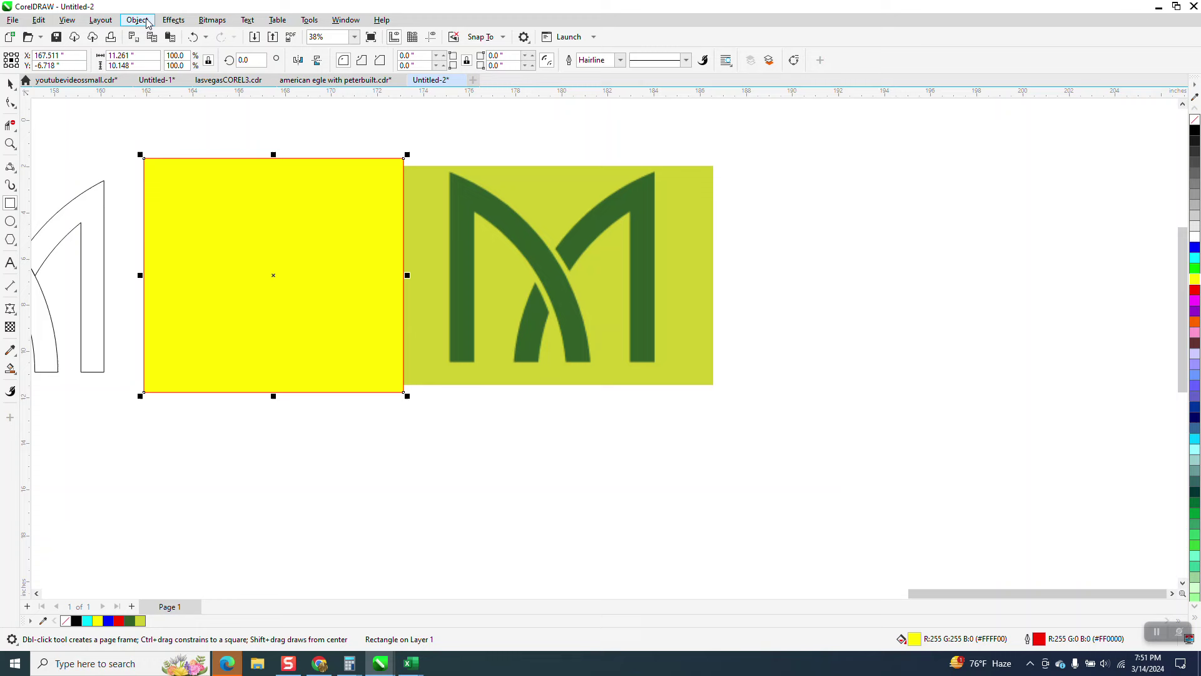
pyautogui.click(137, 19)
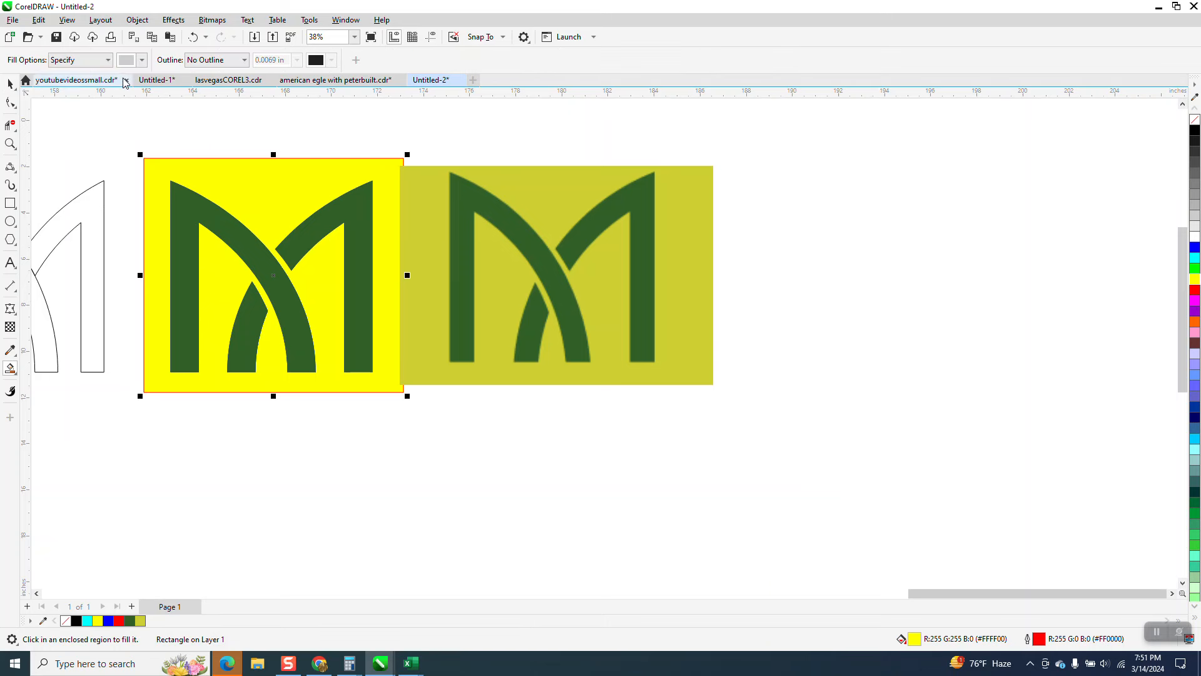
pyautogui.moveTo(138, 59)
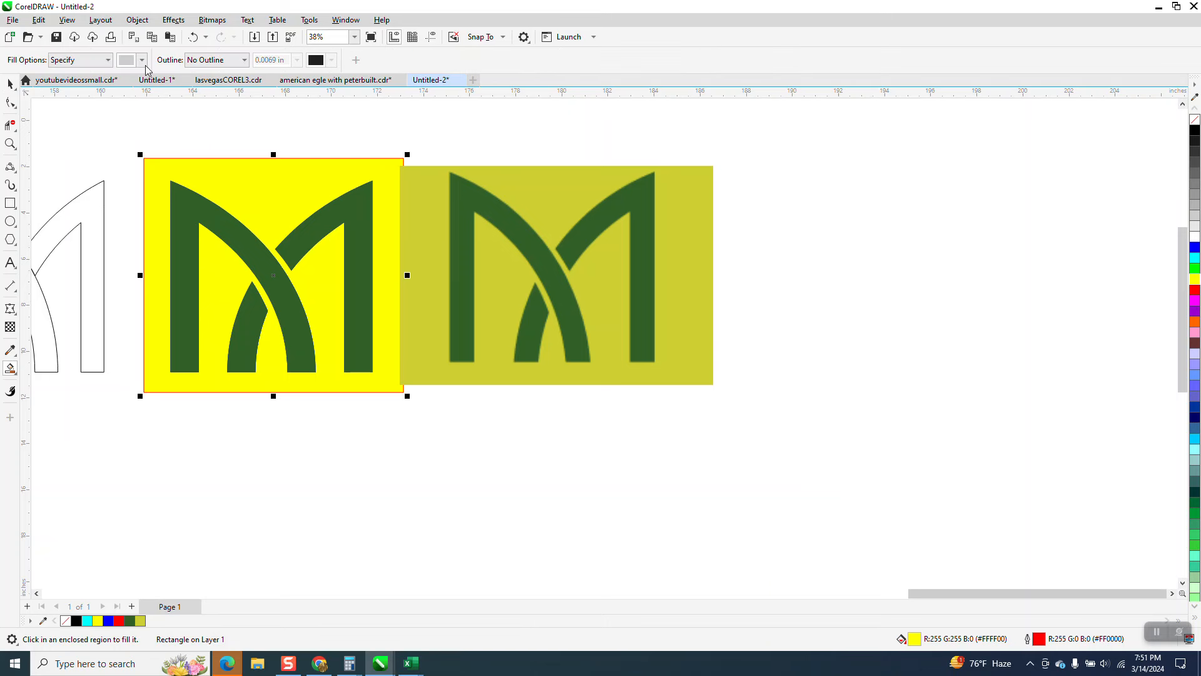
pyautogui.click(139, 60)
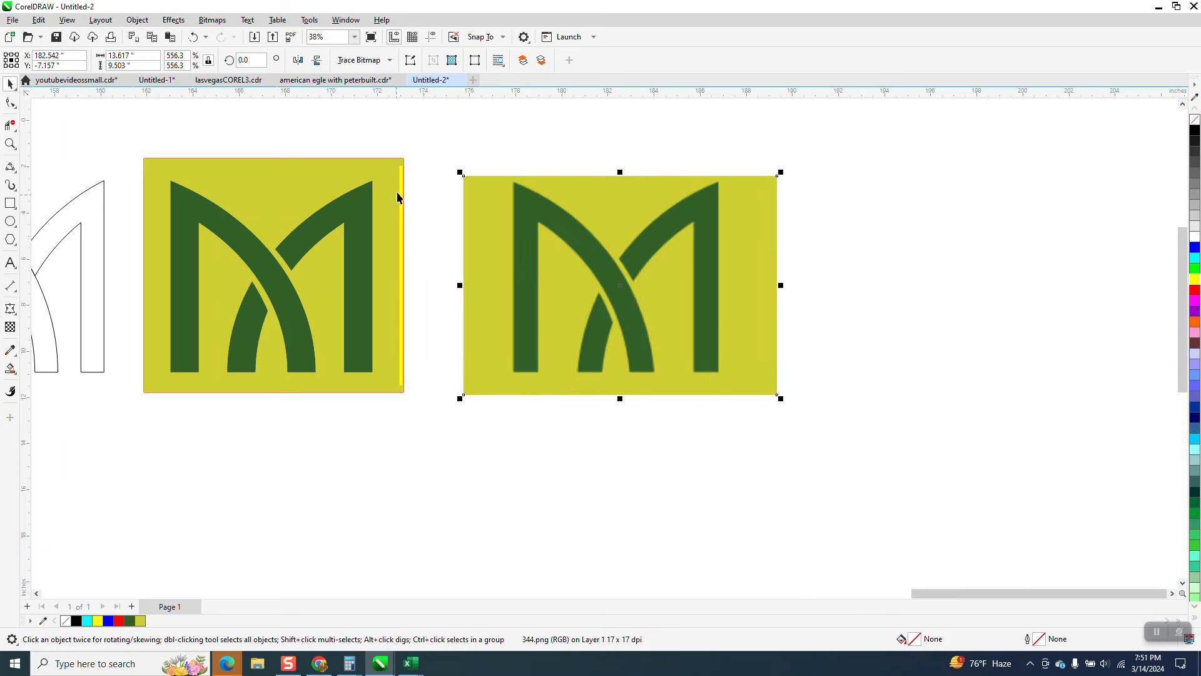
pyautogui.moveTo(509, 223)
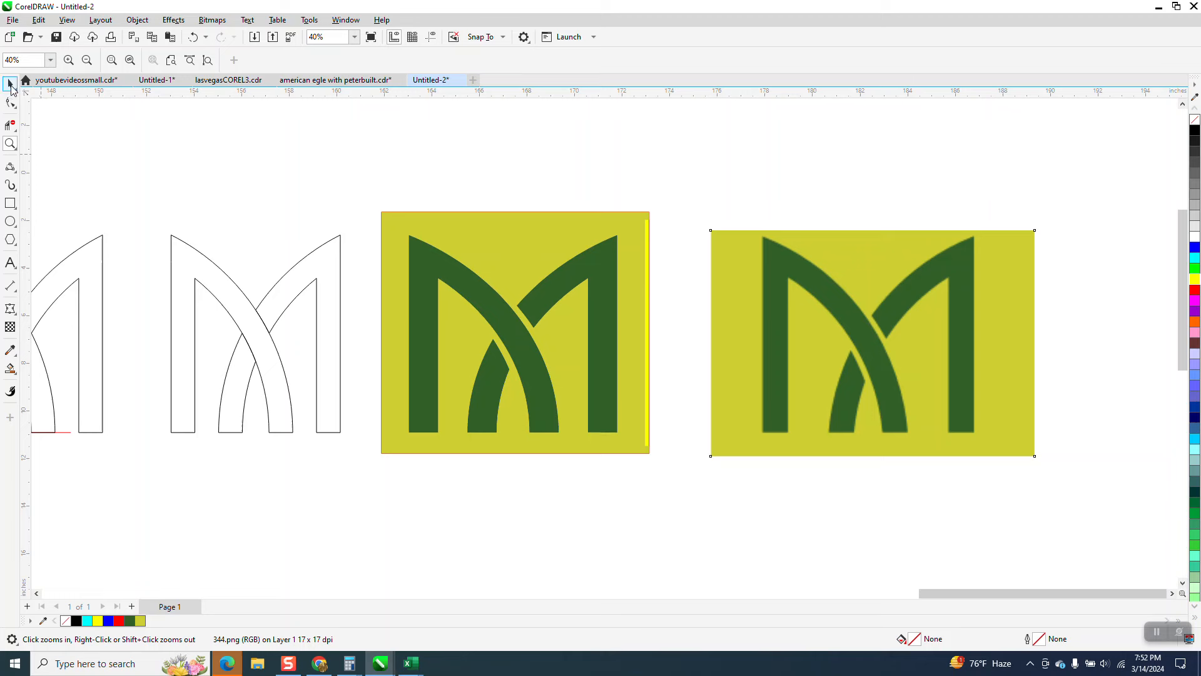
# - Select the original bitmap beside the vector logo and zoom in to compare edges
pyautogui.click(872, 349)
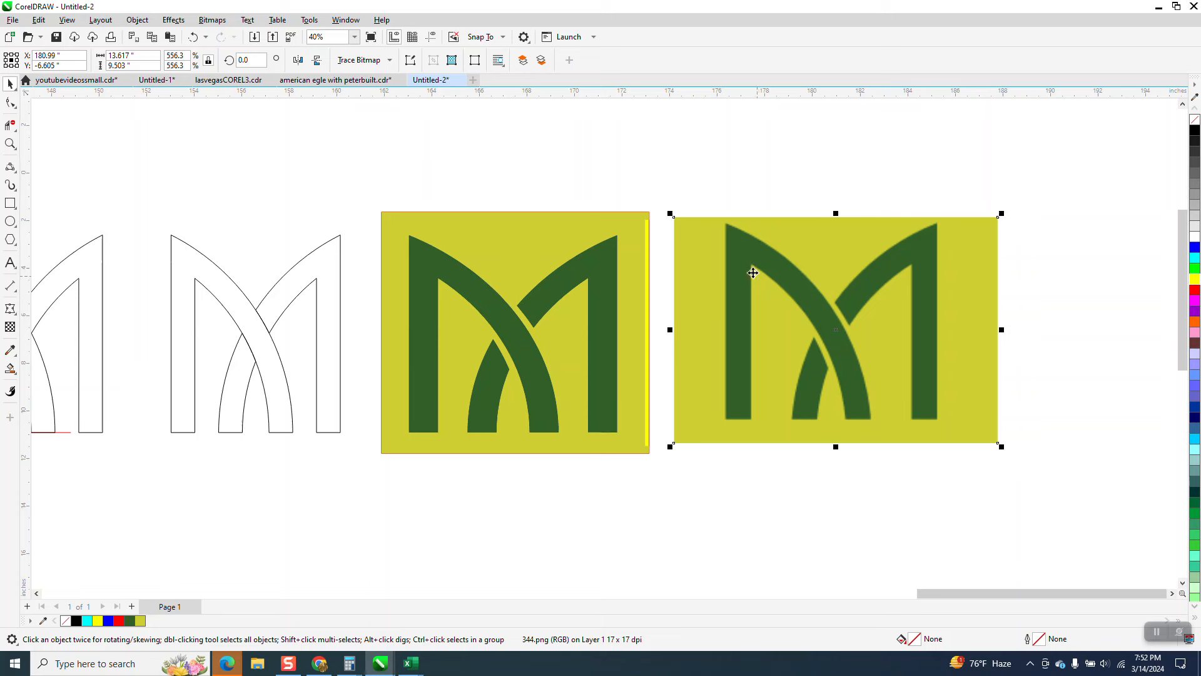
pyautogui.moveTo(41, 107)
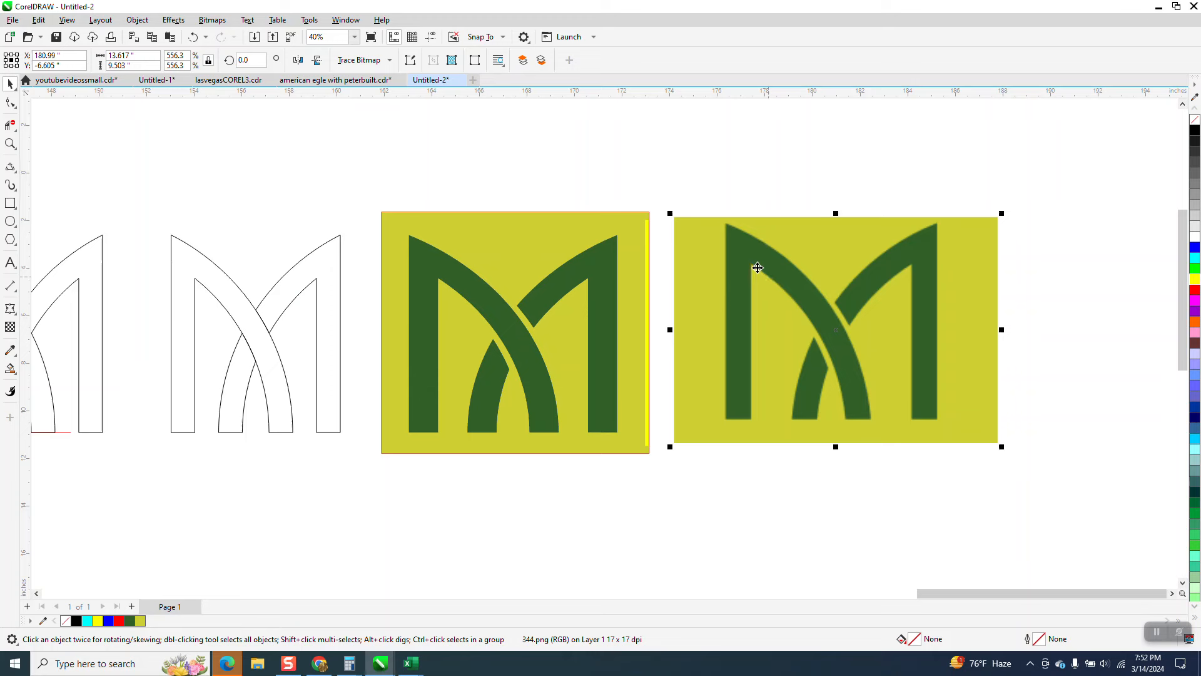
pyautogui.moveTo(753, 260)
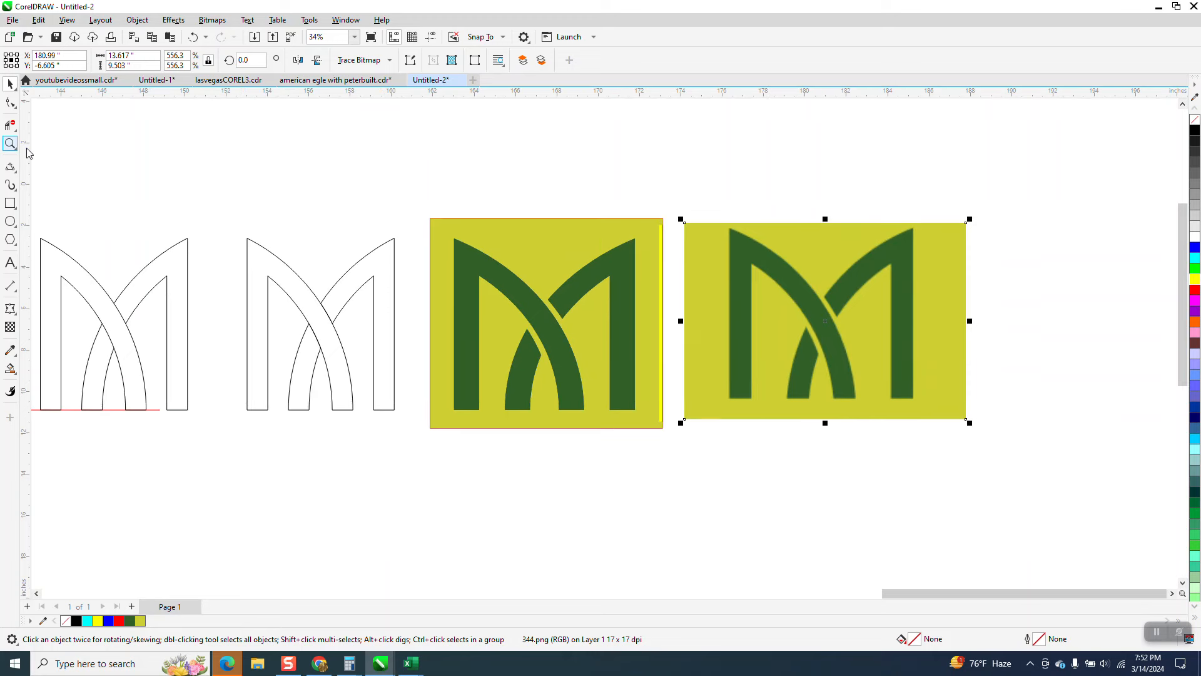
pyautogui.click(755, 442)
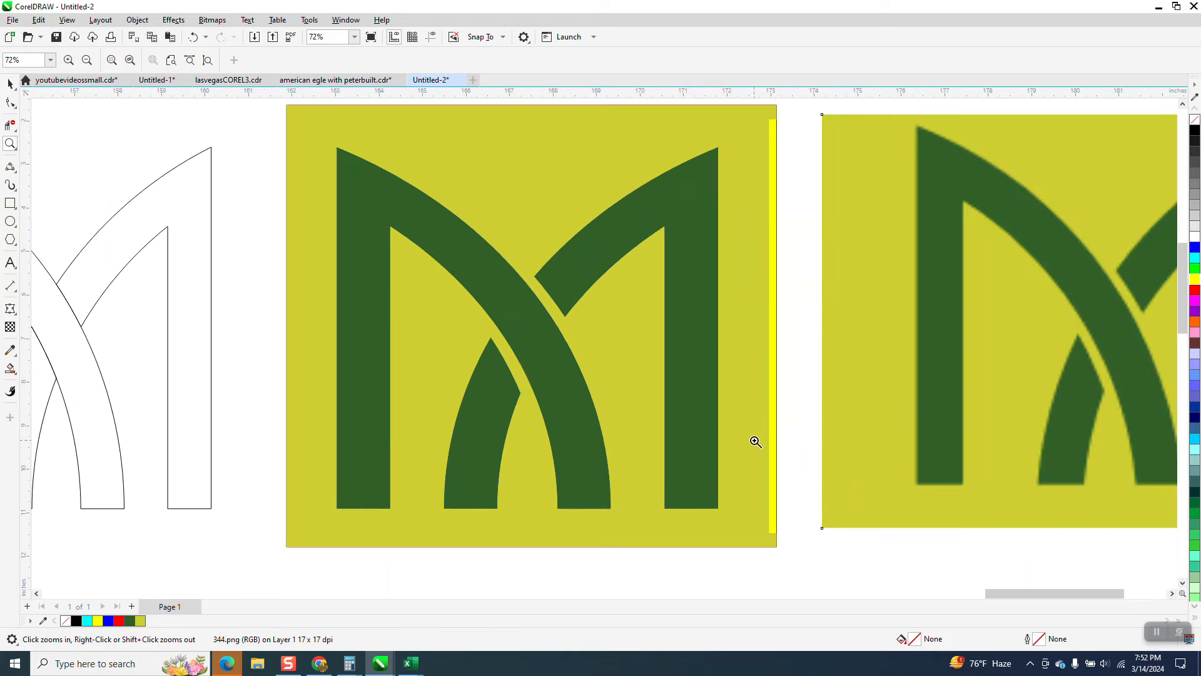